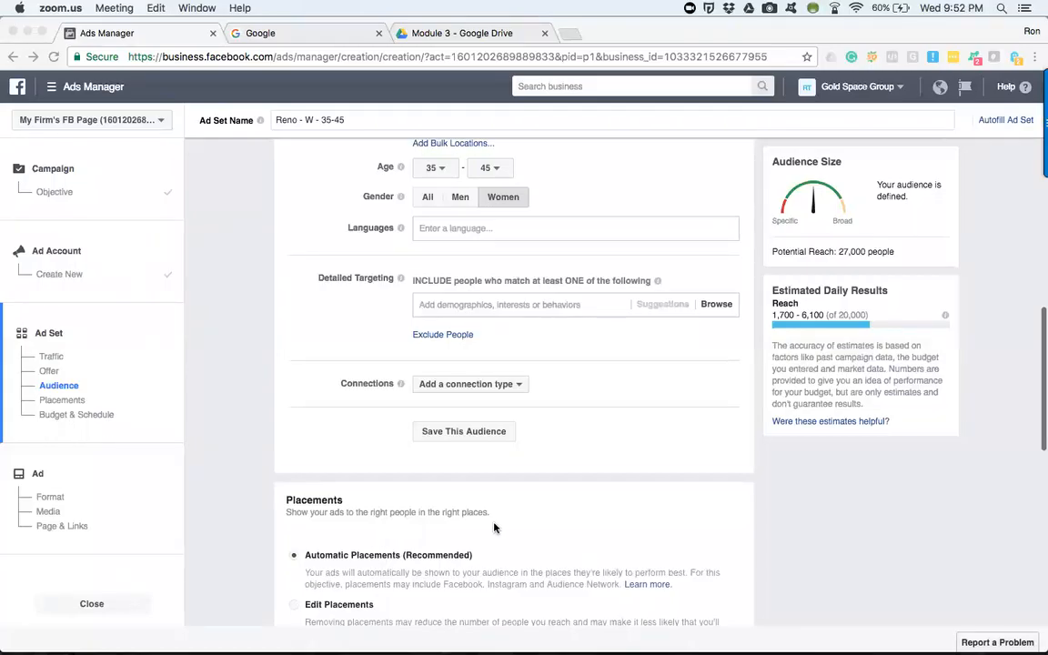
pyautogui.moveTo(317, 282)
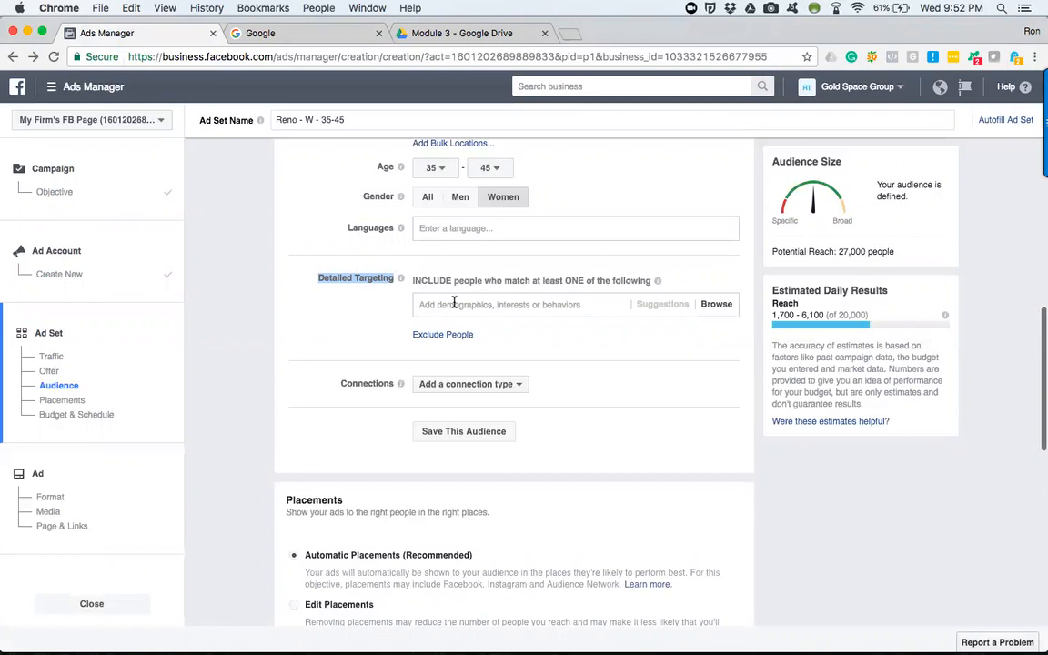
# Browse the detailed targeting categories, briefly expanding and collapsing Demographics
pyautogui.click(518, 304)
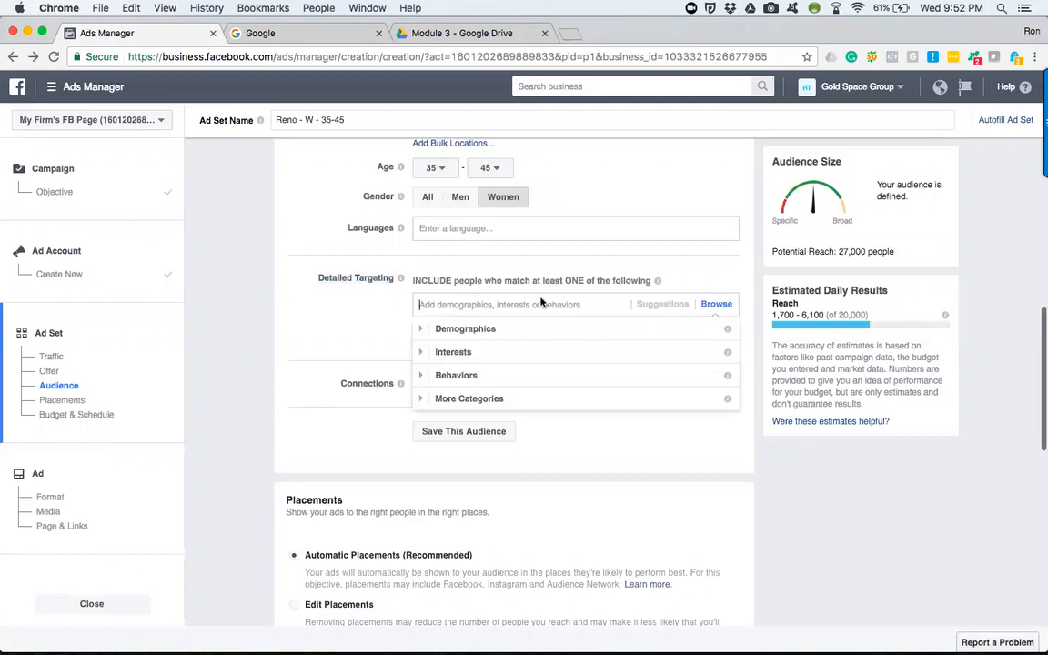
pyautogui.moveTo(427, 341)
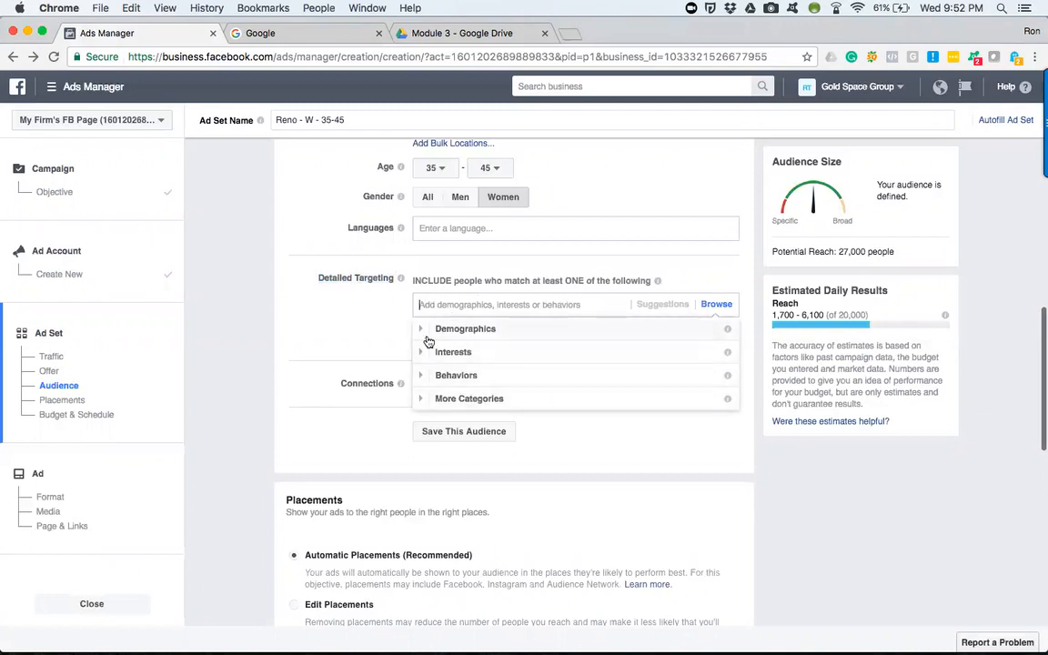
pyautogui.moveTo(556, 354)
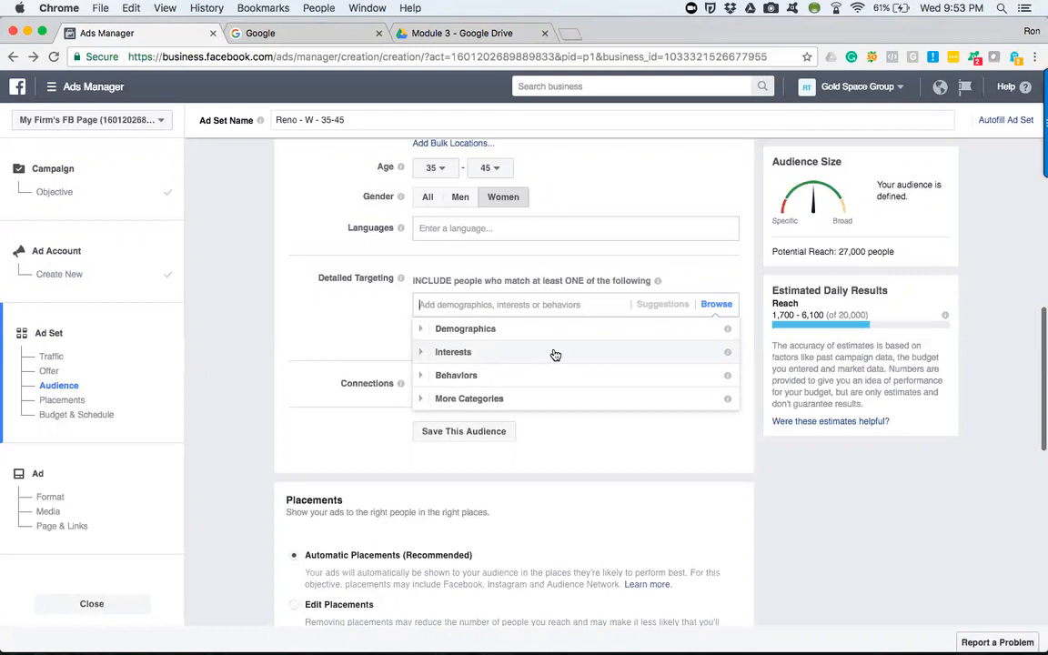
pyautogui.moveTo(397, 327)
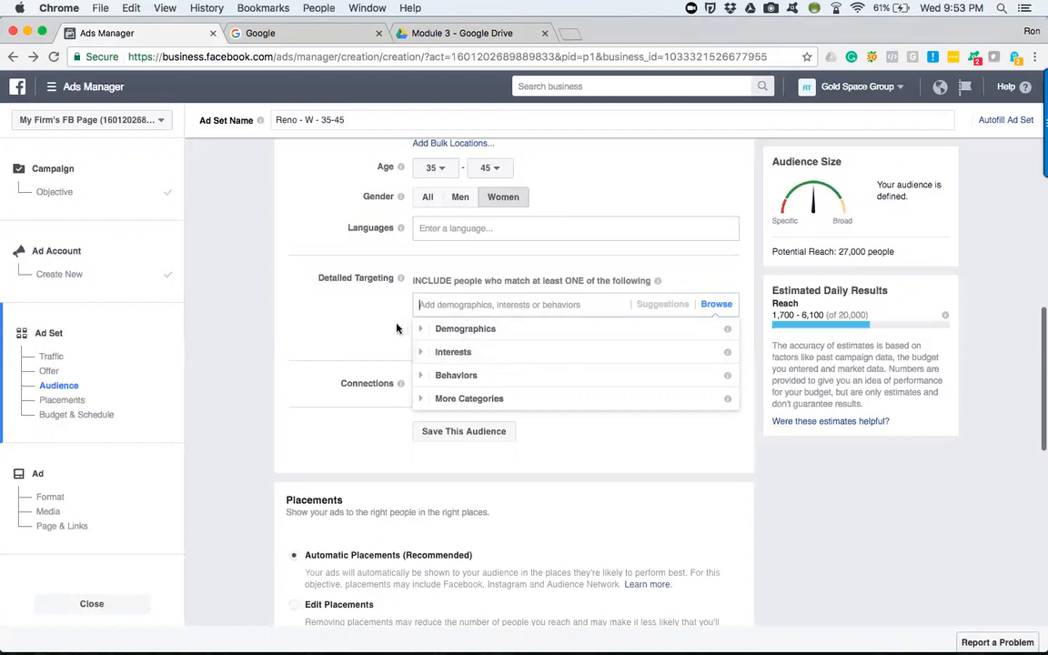
pyautogui.click(420, 329)
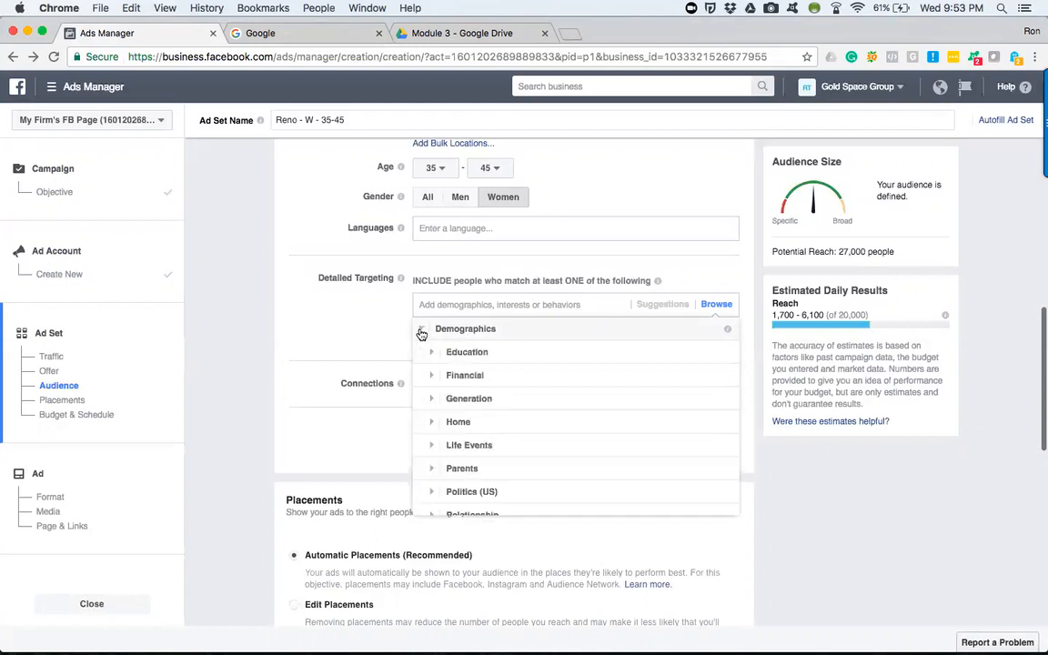
pyautogui.click(421, 328)
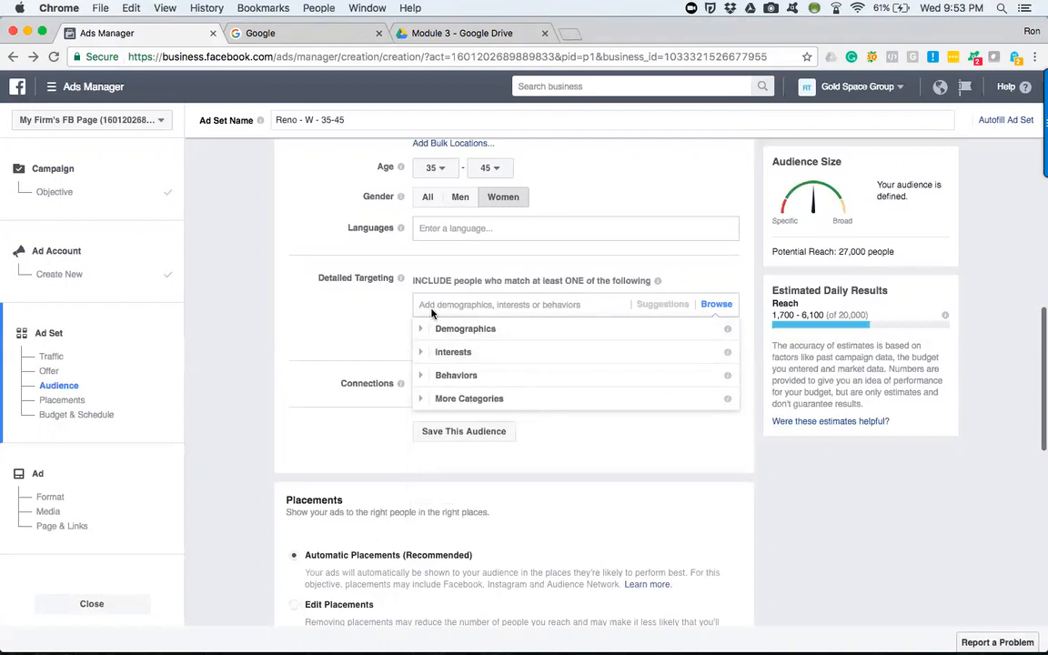
pyautogui.moveTo(630, 304)
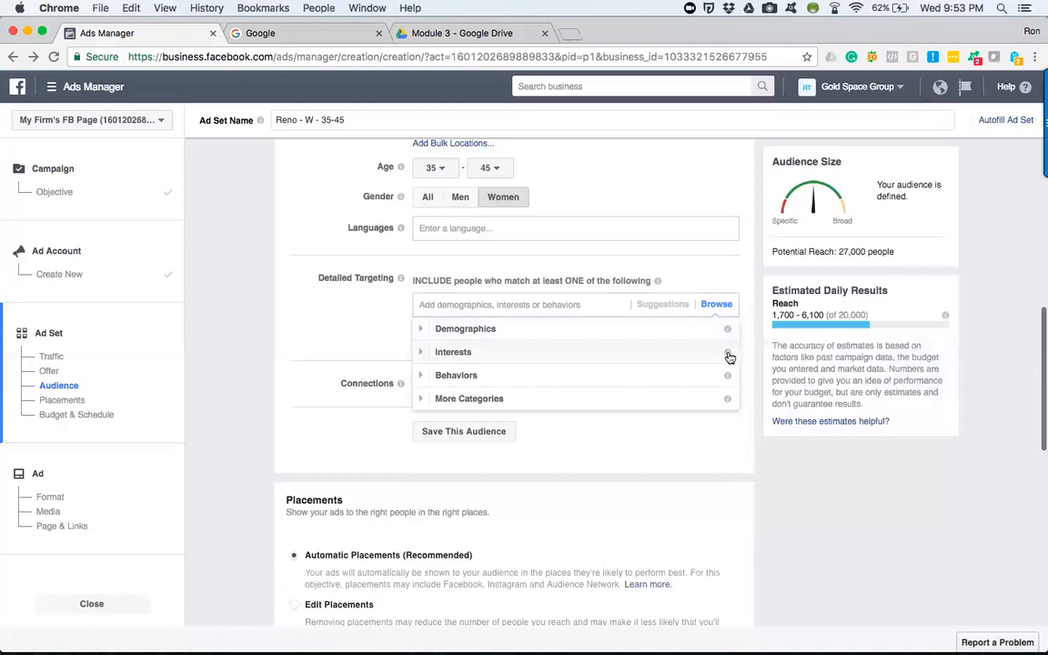
pyautogui.moveTo(727, 352)
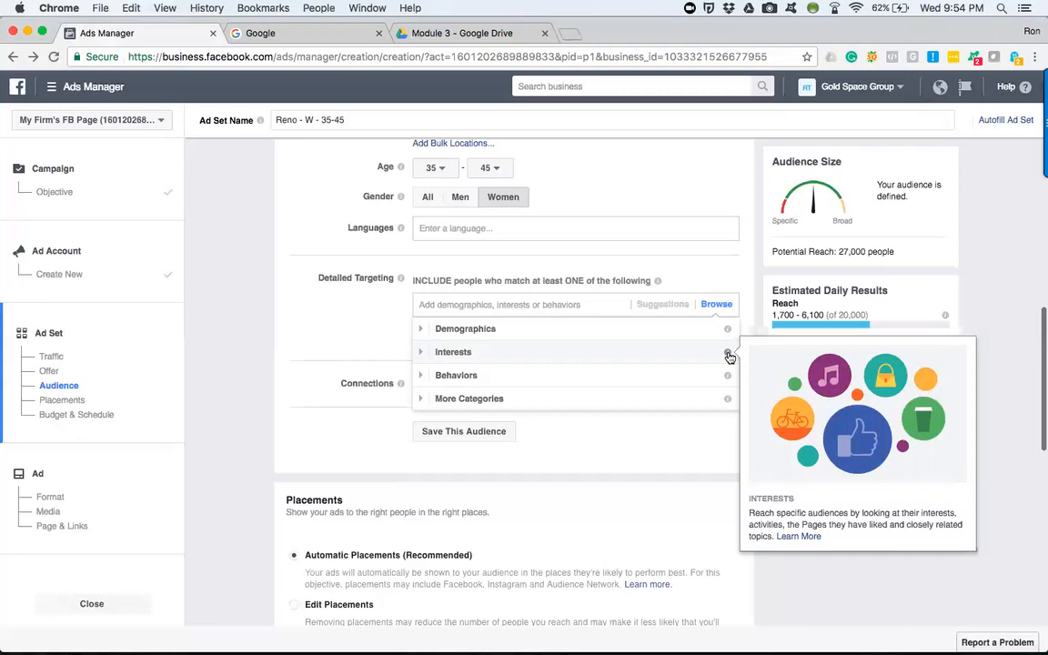
pyautogui.moveTo(673, 361)
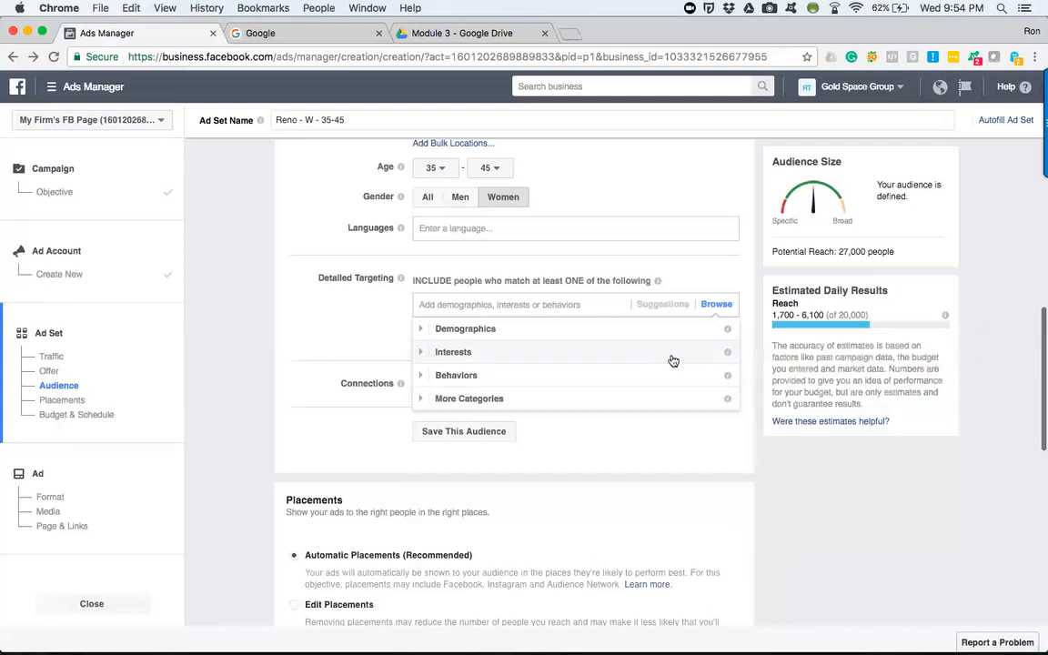
pyautogui.moveTo(726, 352)
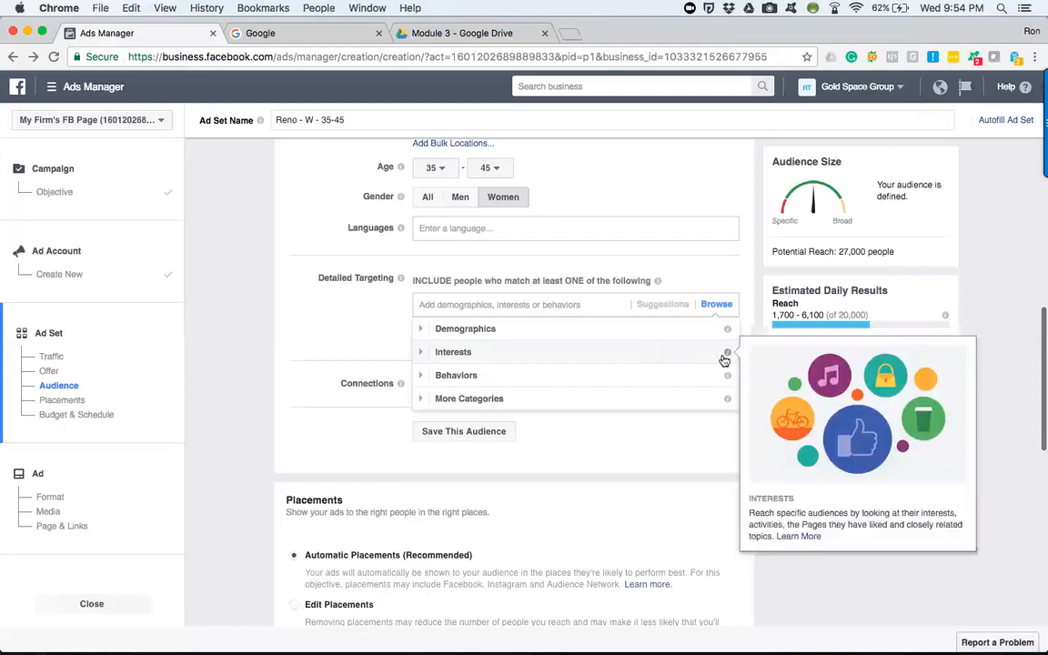
pyautogui.moveTo(728, 376)
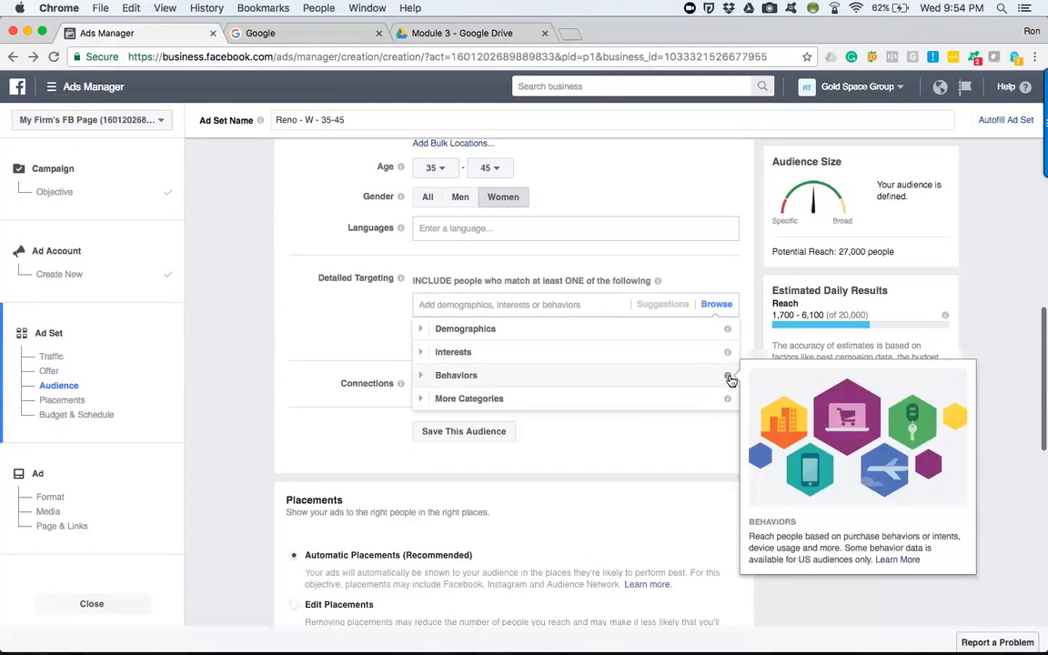
pyautogui.moveTo(695, 377)
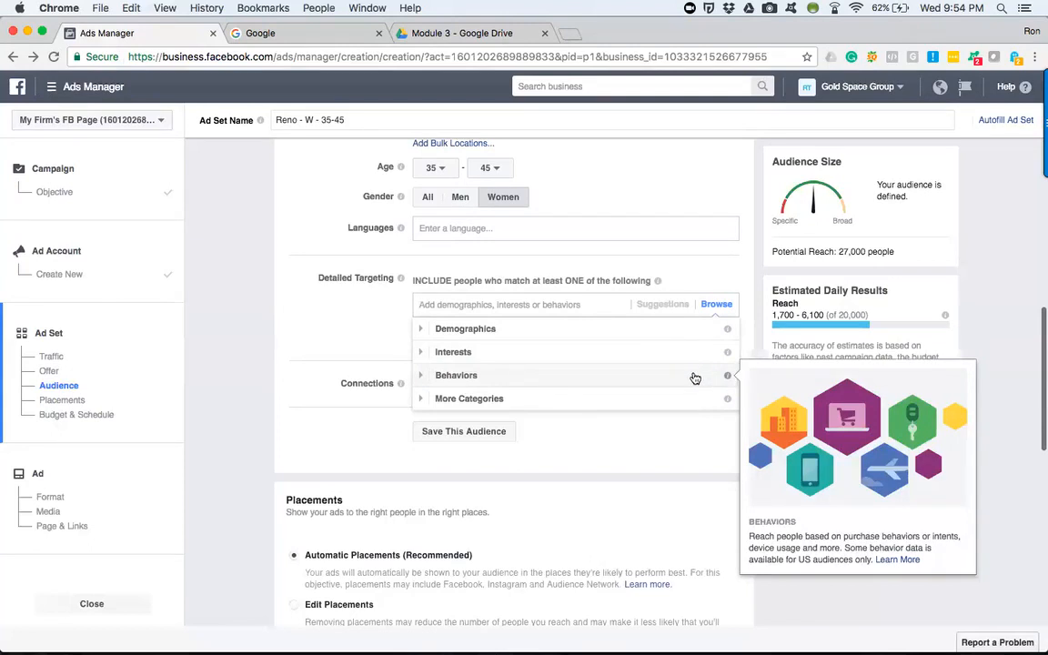
pyautogui.moveTo(705, 378)
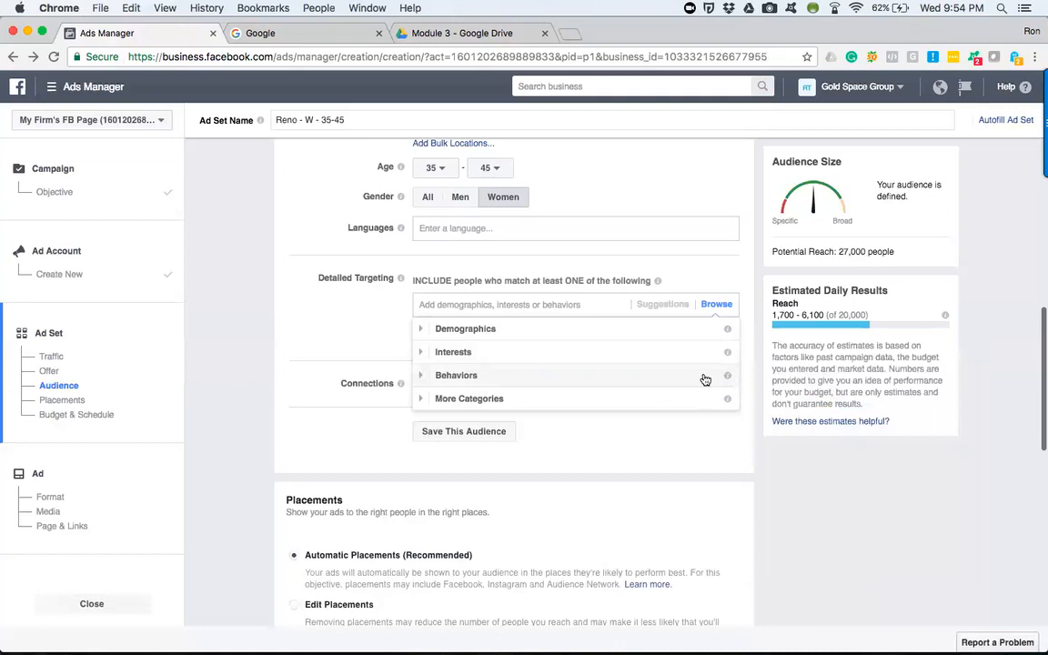
pyautogui.moveTo(708, 379)
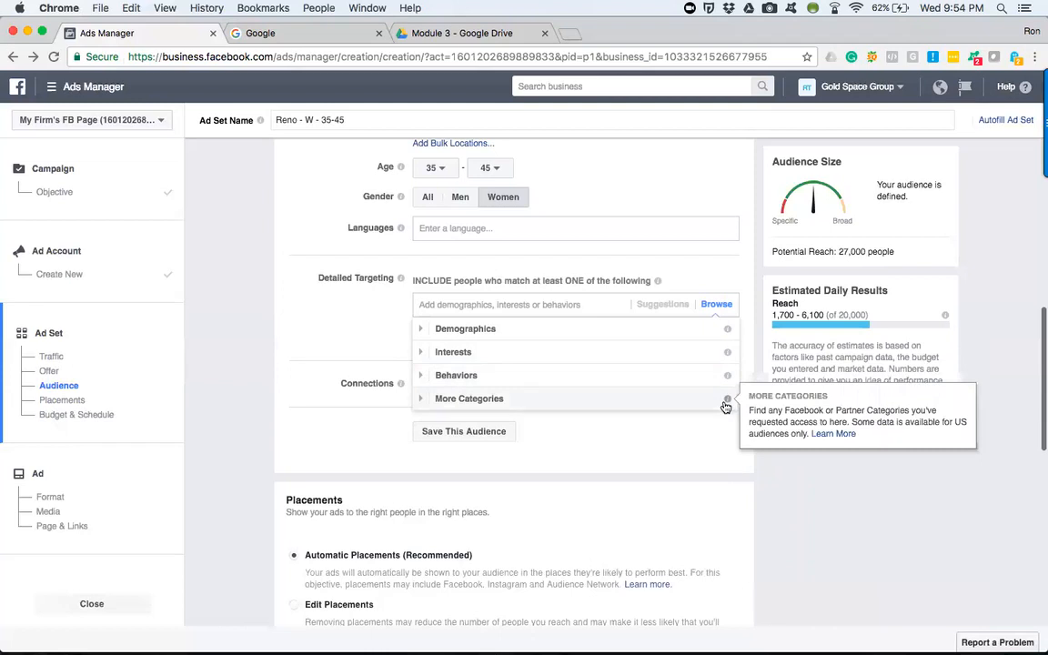
pyautogui.moveTo(521, 420)
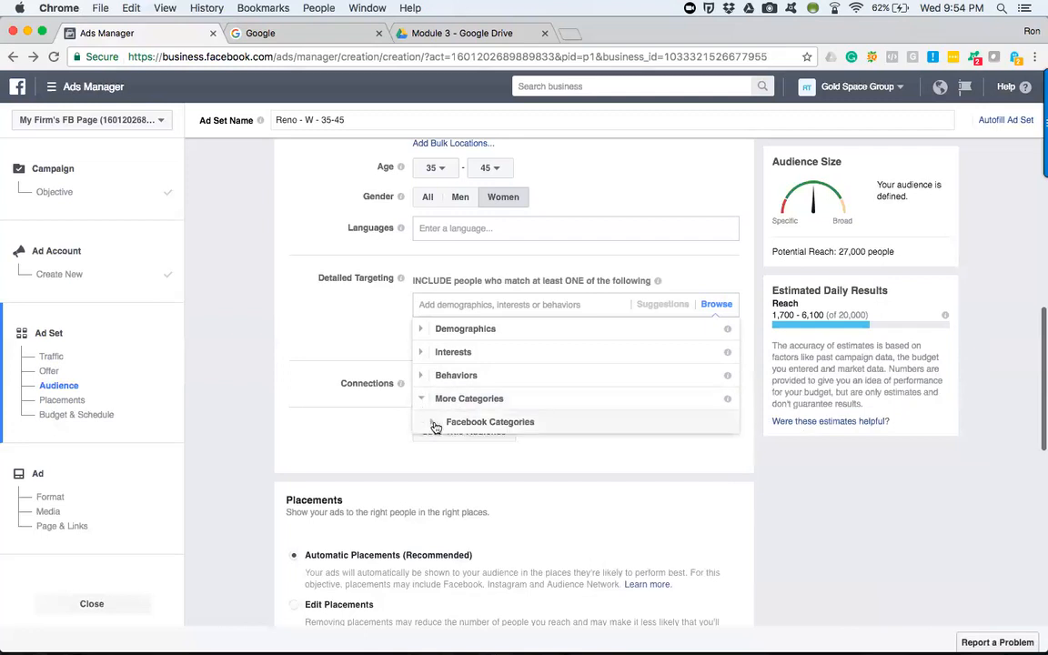
pyautogui.click(420, 398)
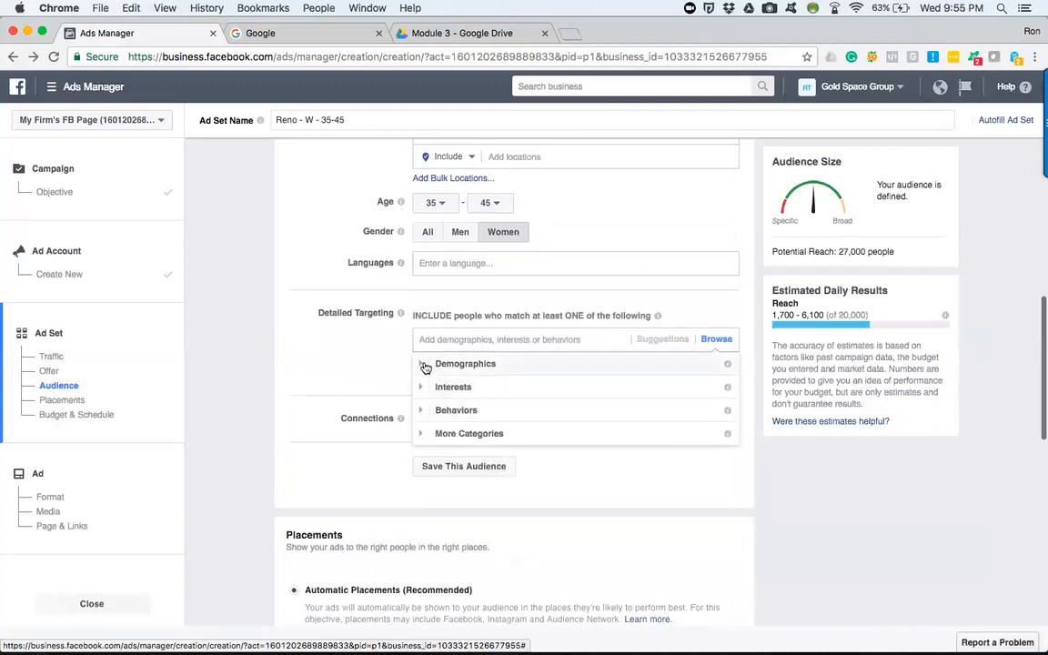
# Expand Demographics > Home > Home Ownership to show First time homebuyer, Homeowners and Renters
pyautogui.click(420, 362)
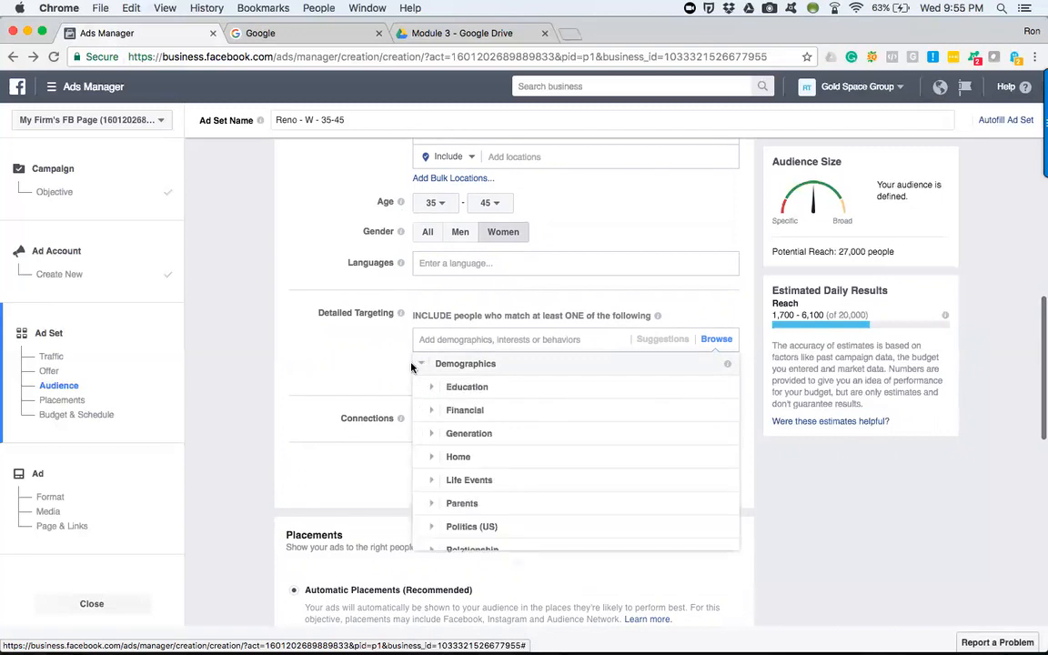
pyautogui.scroll(-3)
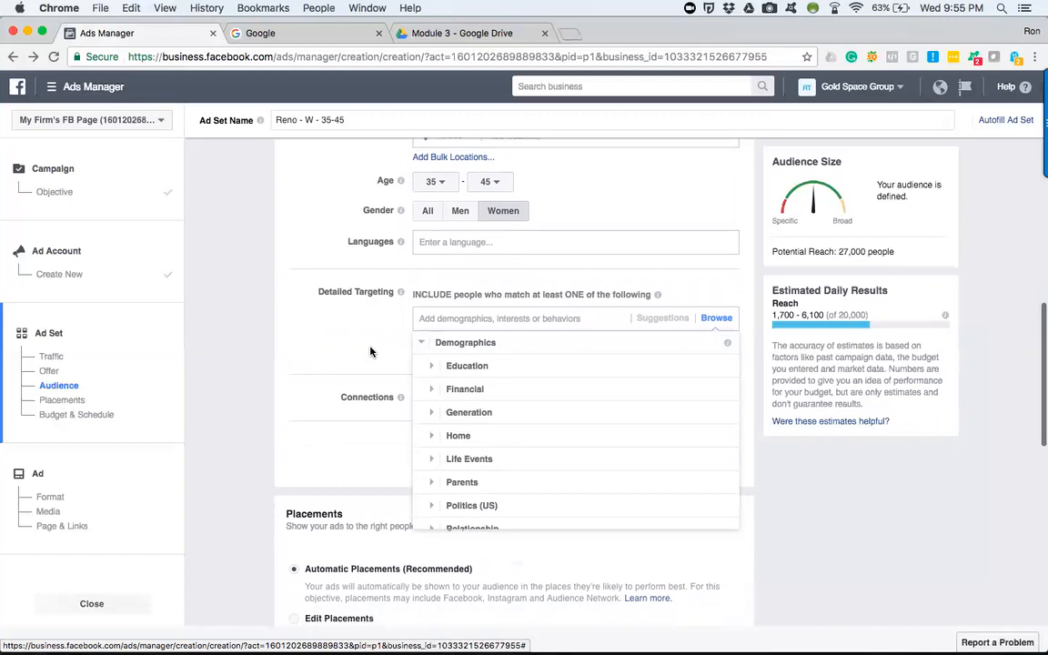
pyautogui.moveTo(500, 436)
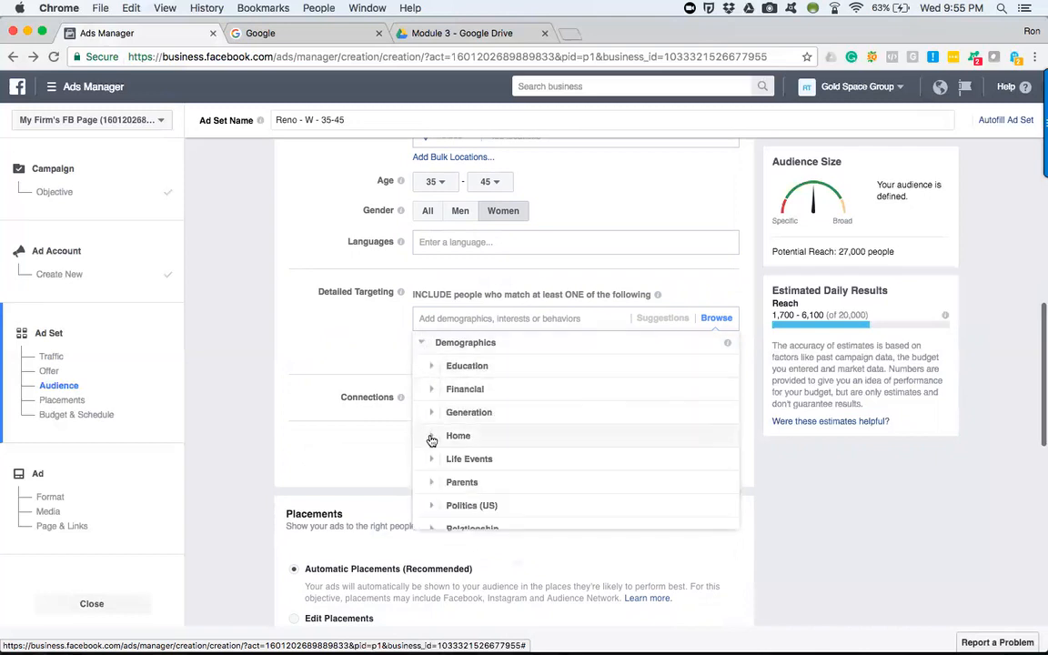
pyautogui.click(457, 435)
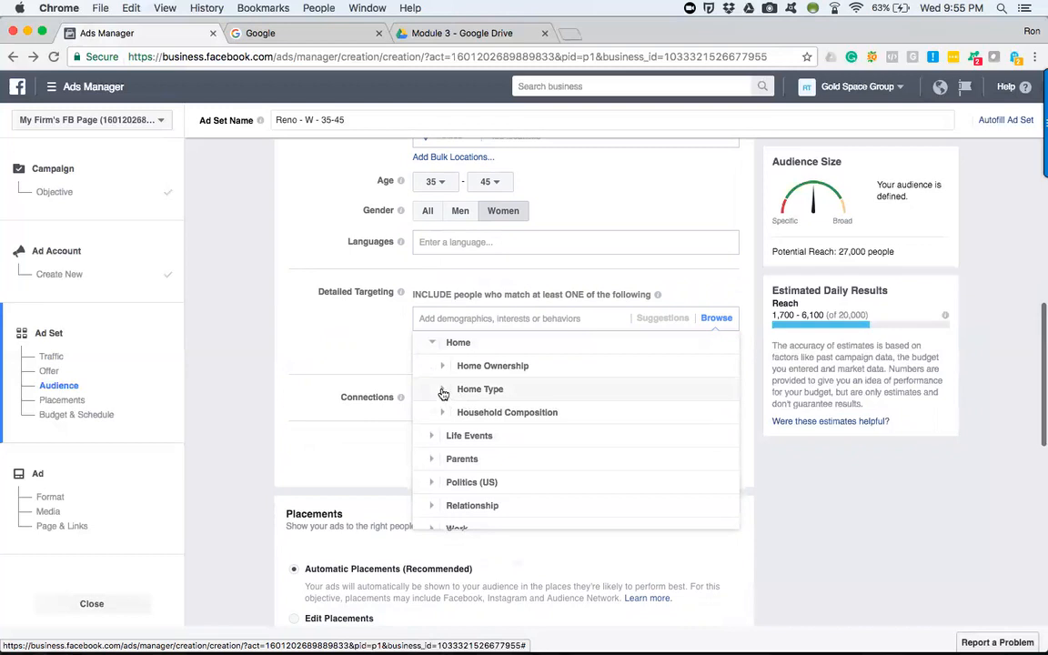
pyautogui.click(458, 342)
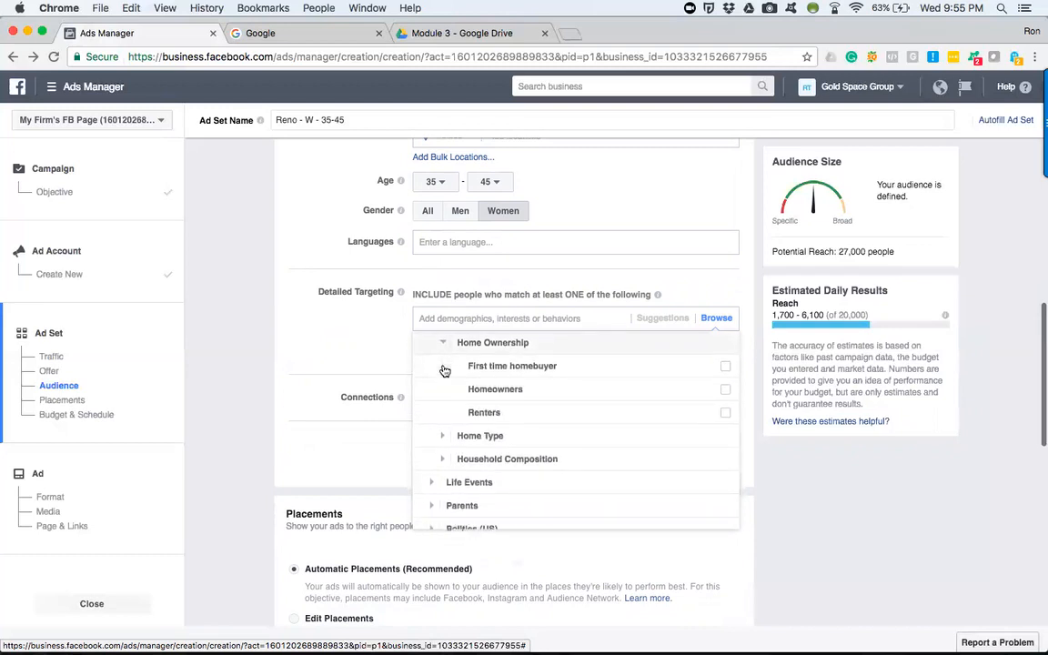
pyautogui.moveTo(495, 388)
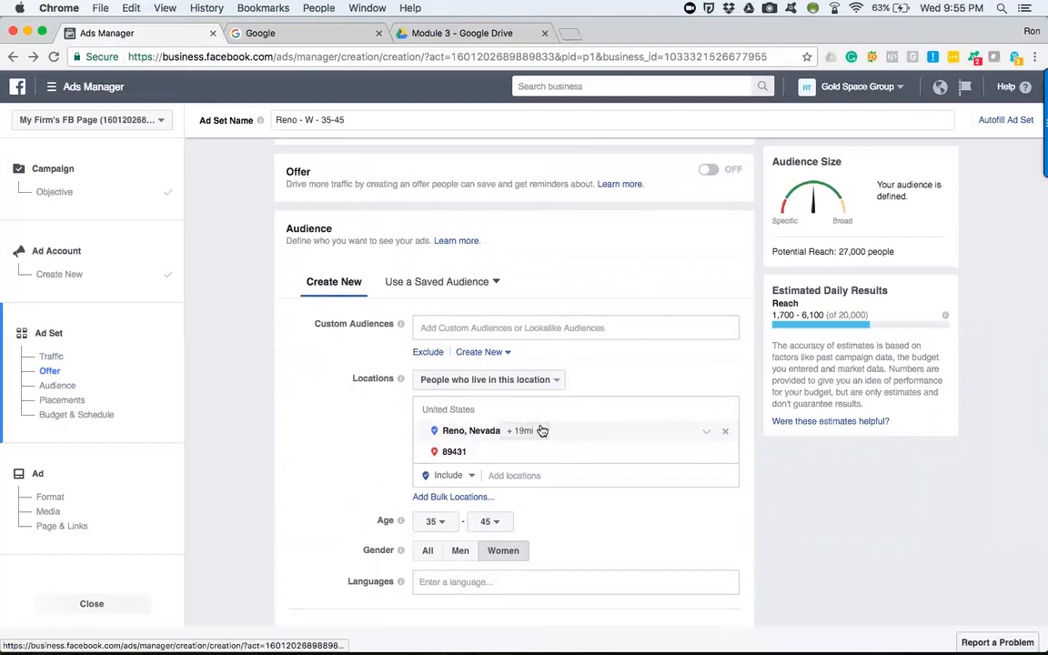
# Set age 35–45 and add First time homebuyer to detailed targeting, cutting reach to 6,100
pyautogui.click(523, 430)
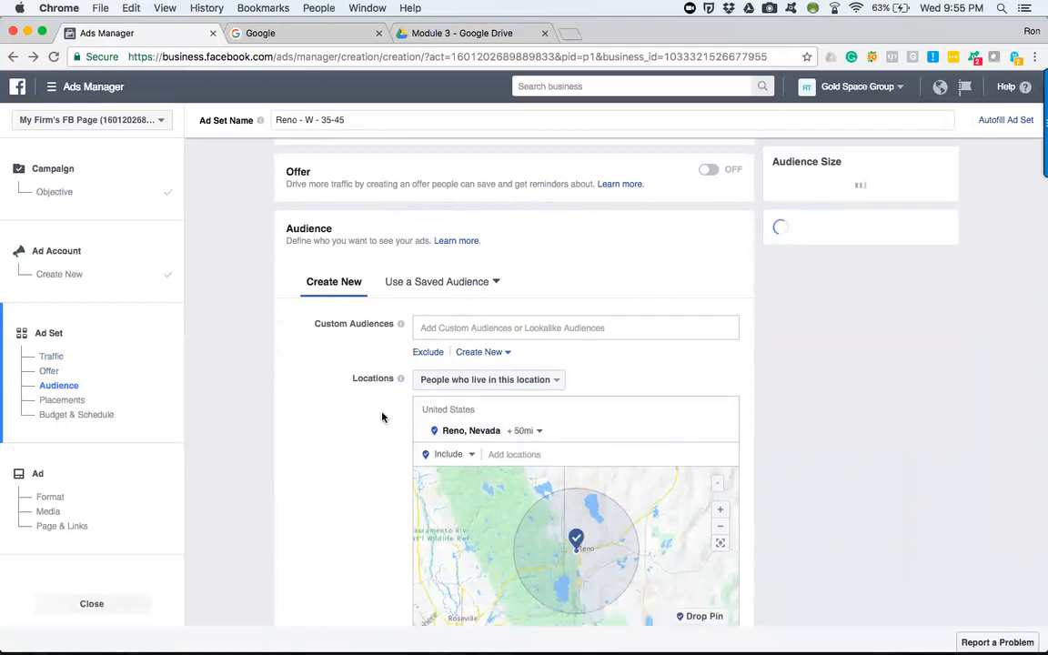
pyautogui.scroll(-3)
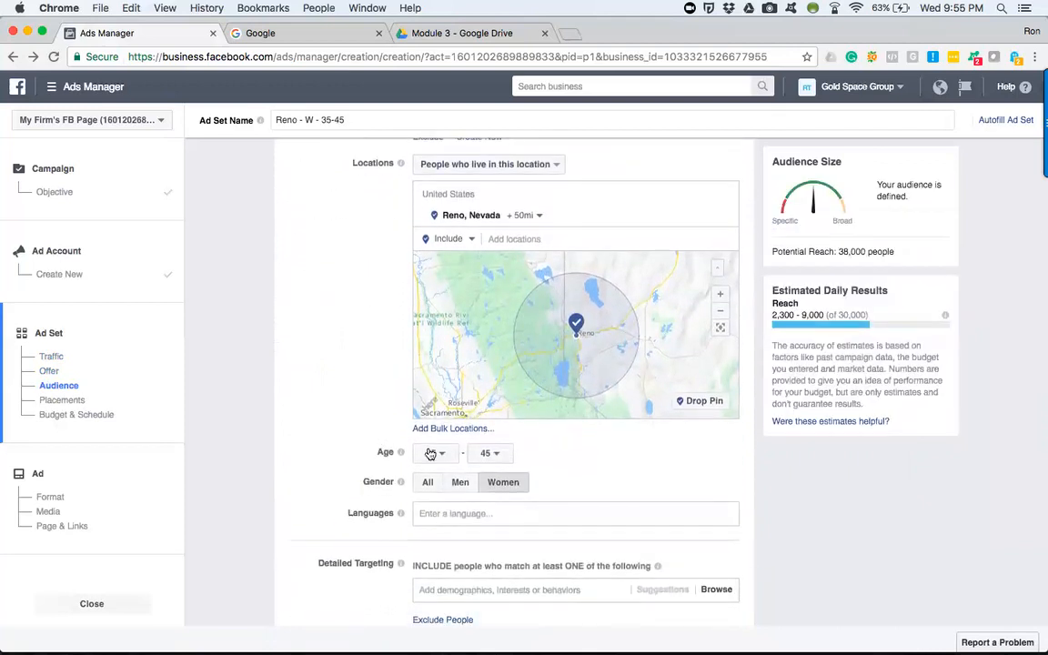
pyautogui.click(434, 453)
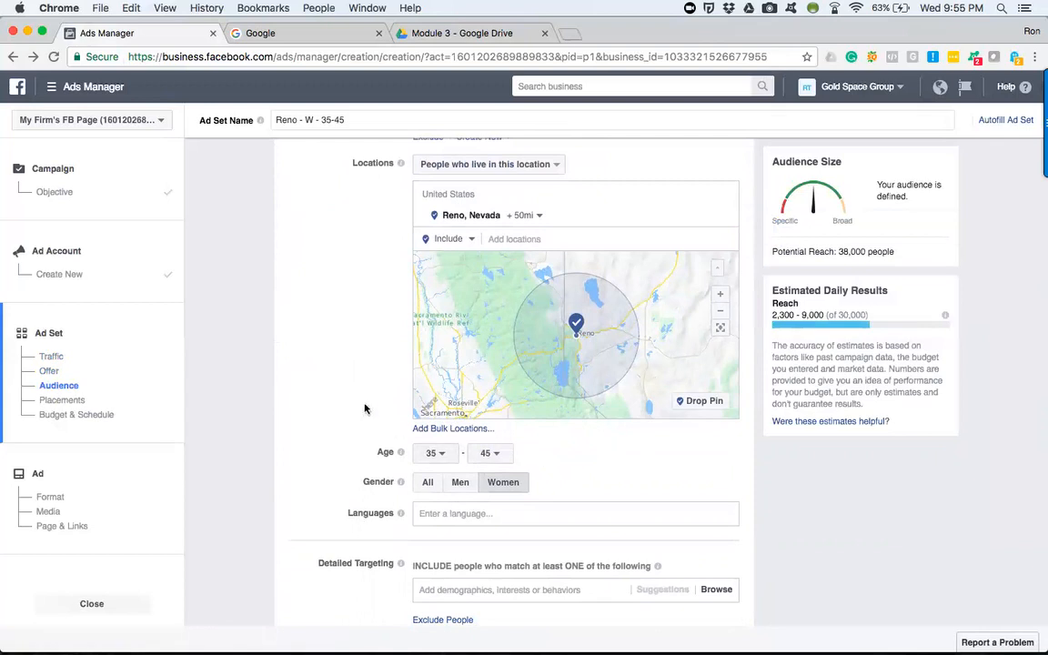
pyautogui.scroll(-3)
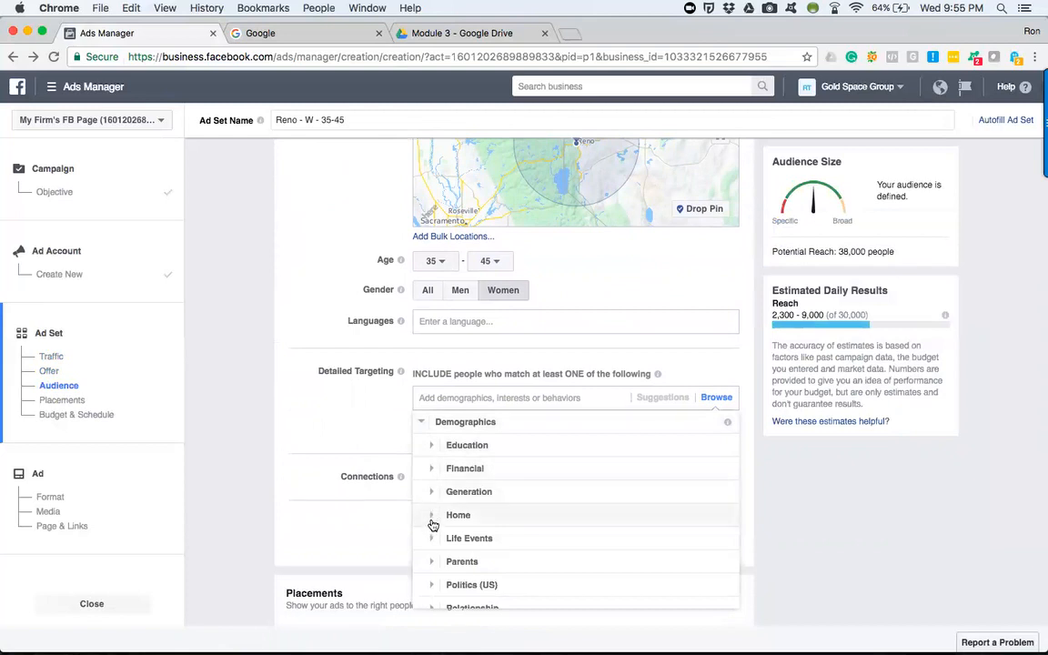
pyautogui.click(431, 515)
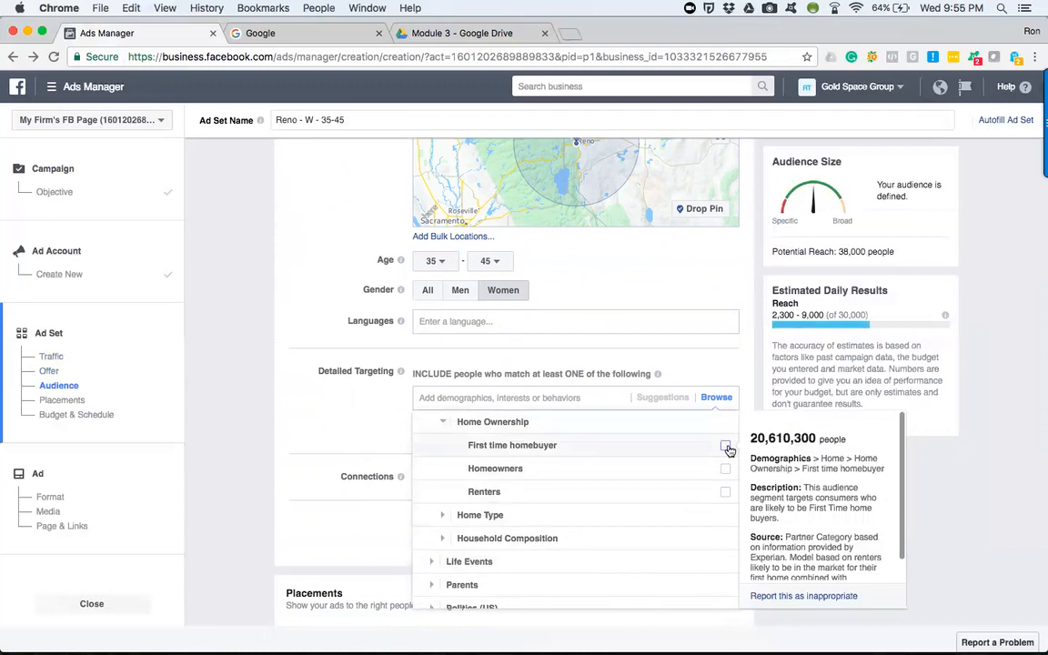
pyautogui.click(725, 444)
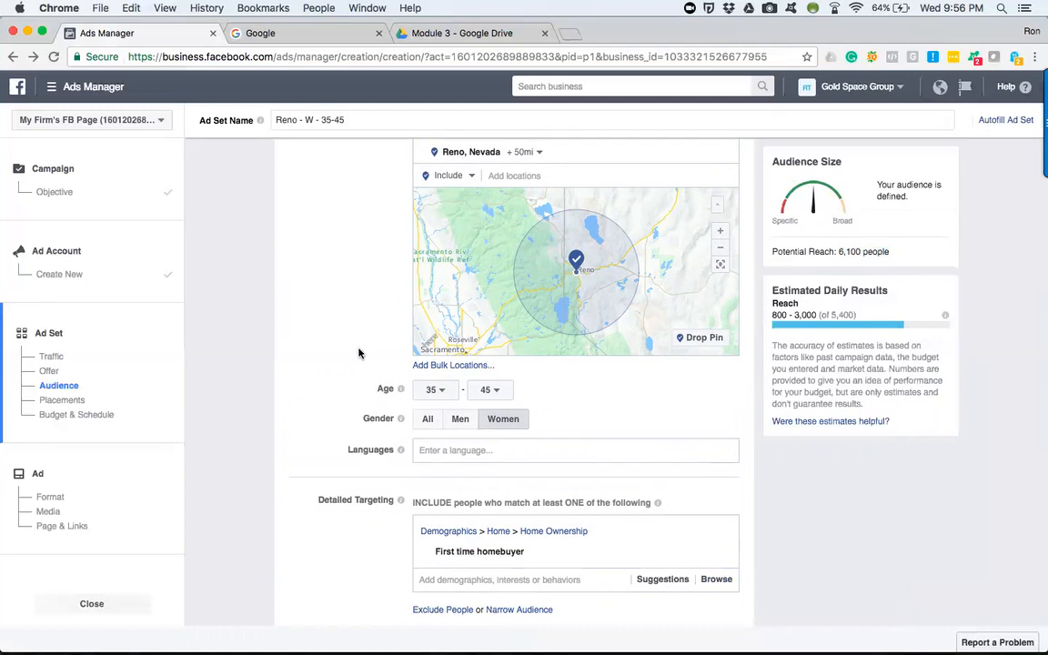
pyautogui.scroll(-3)
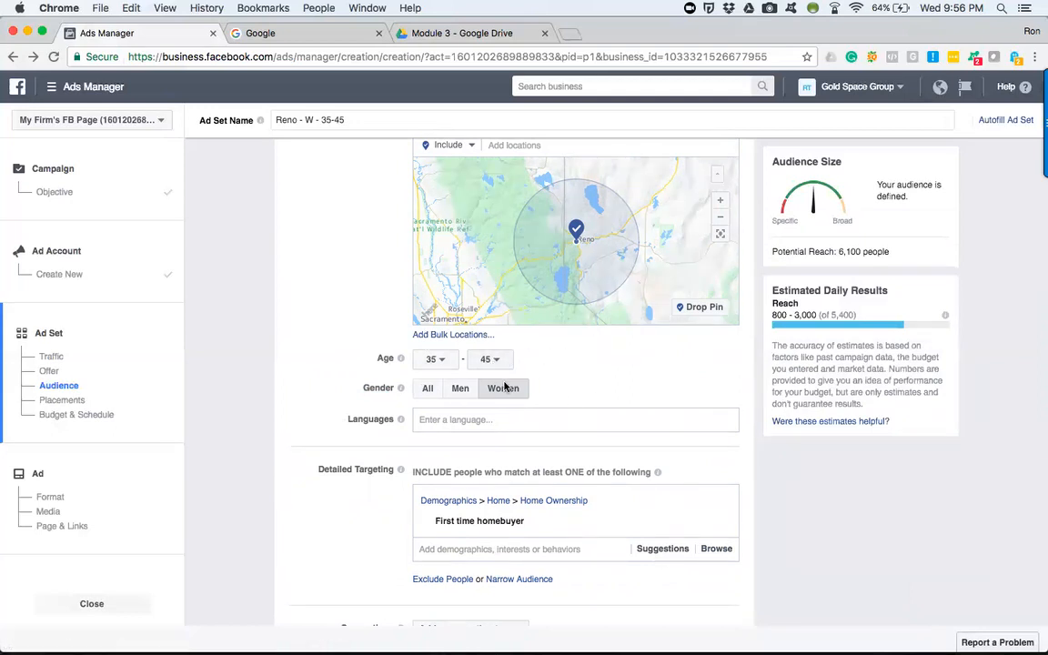
# Keep women only and remove First time homebuyer, restoring reach to 38,000
pyautogui.click(503, 388)
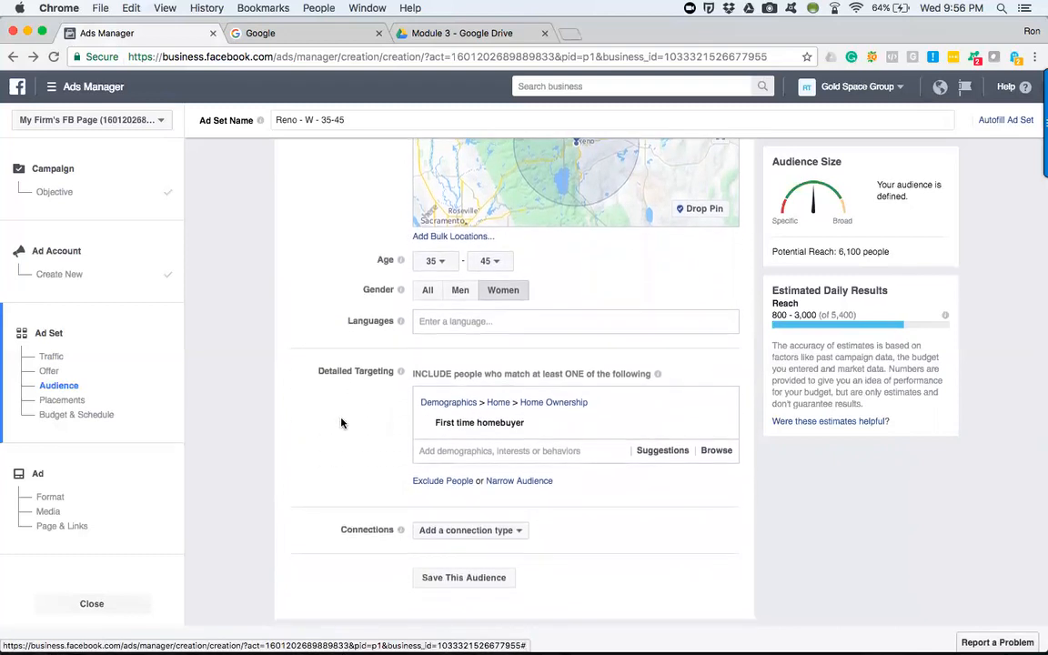
pyautogui.moveTo(722, 428)
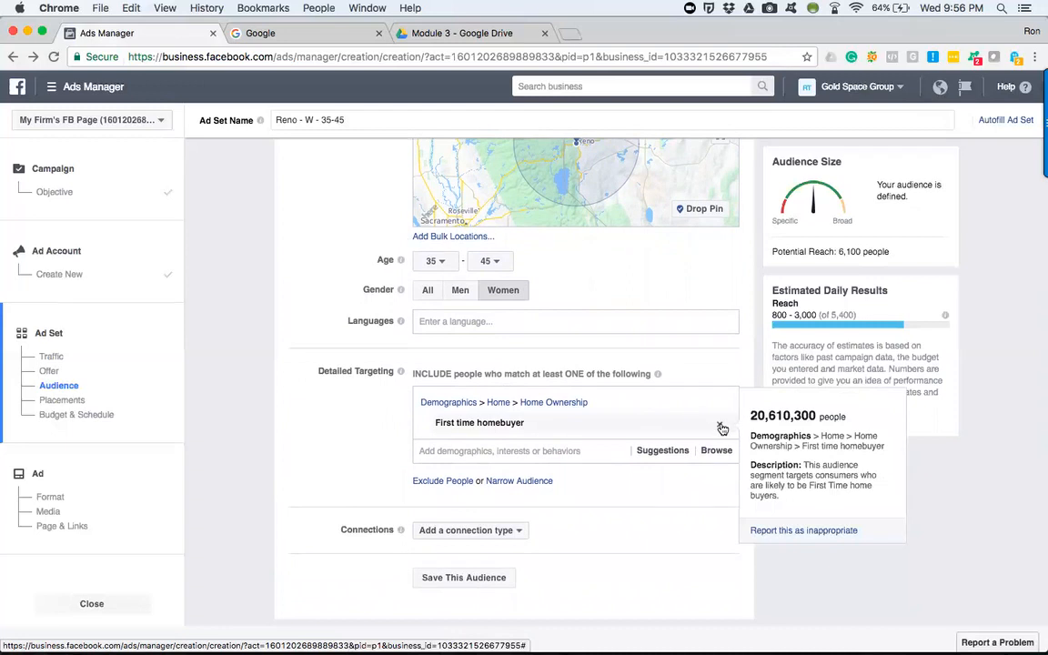
pyautogui.click(723, 428)
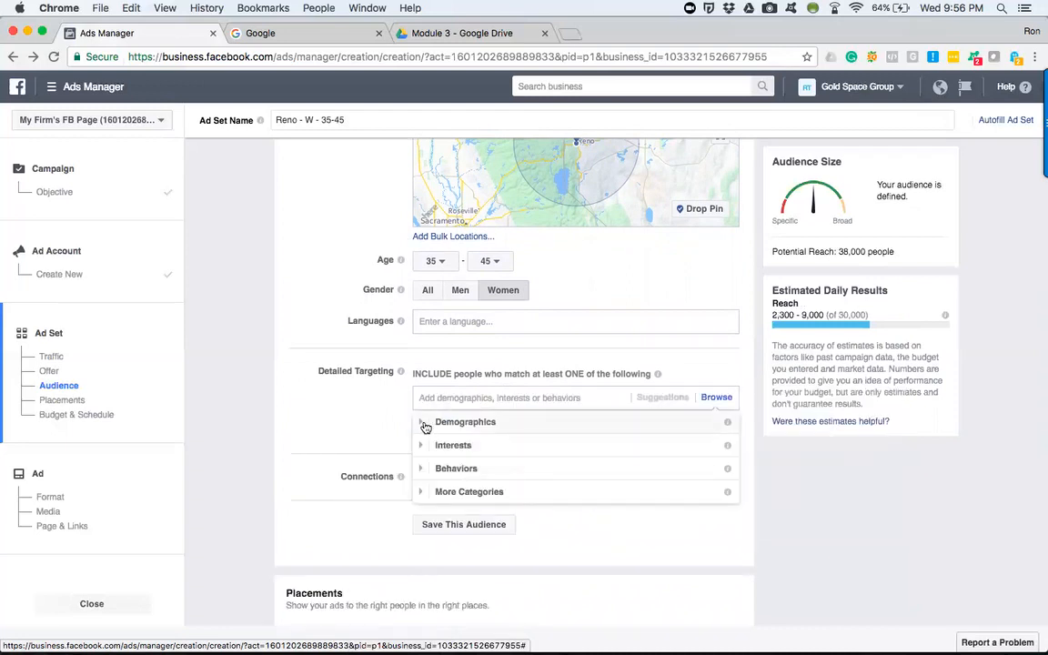
# Expand Demographics > Financial > Income to show the household income brackets
pyautogui.click(421, 422)
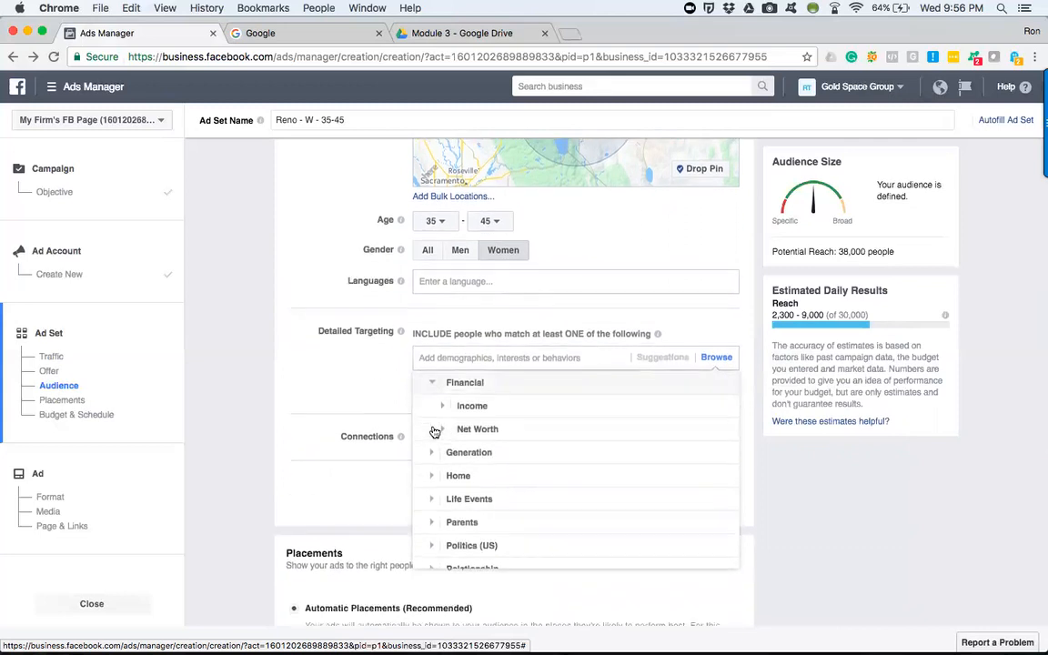
pyautogui.click(442, 406)
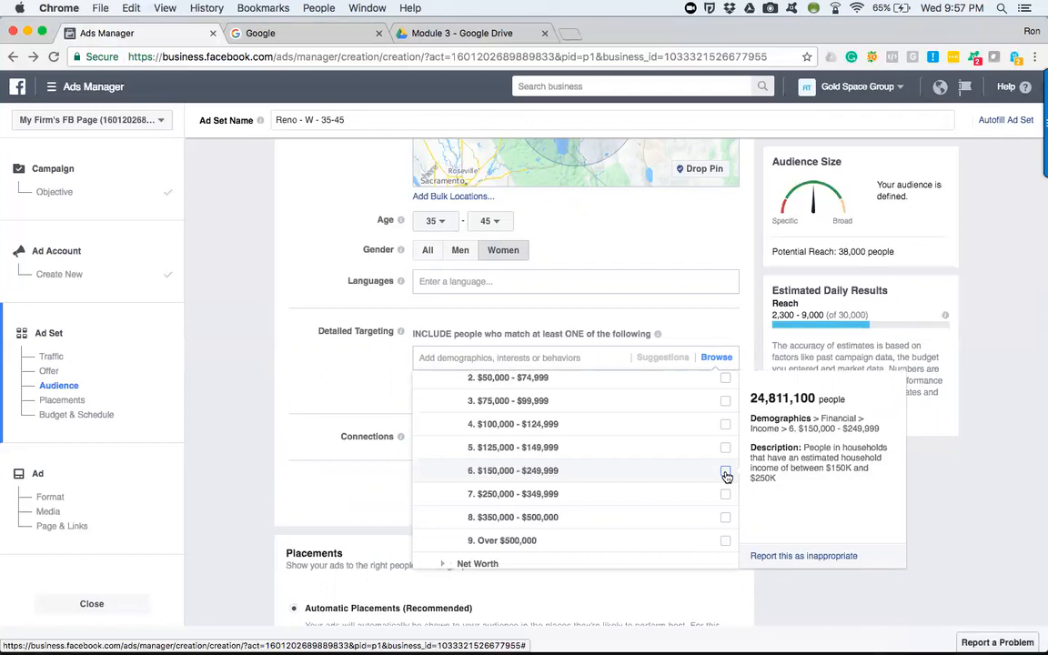
pyautogui.click(725, 470)
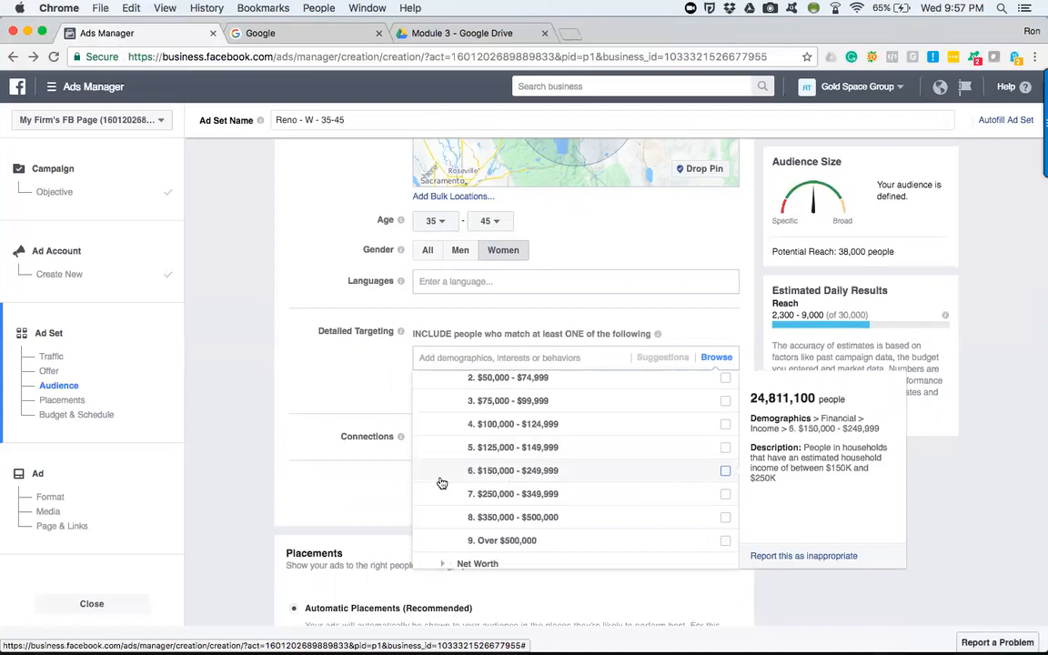
# Collapse Demographics and expand Behaviors, listing Anniversary, Automotive and B2B
pyautogui.click(724, 446)
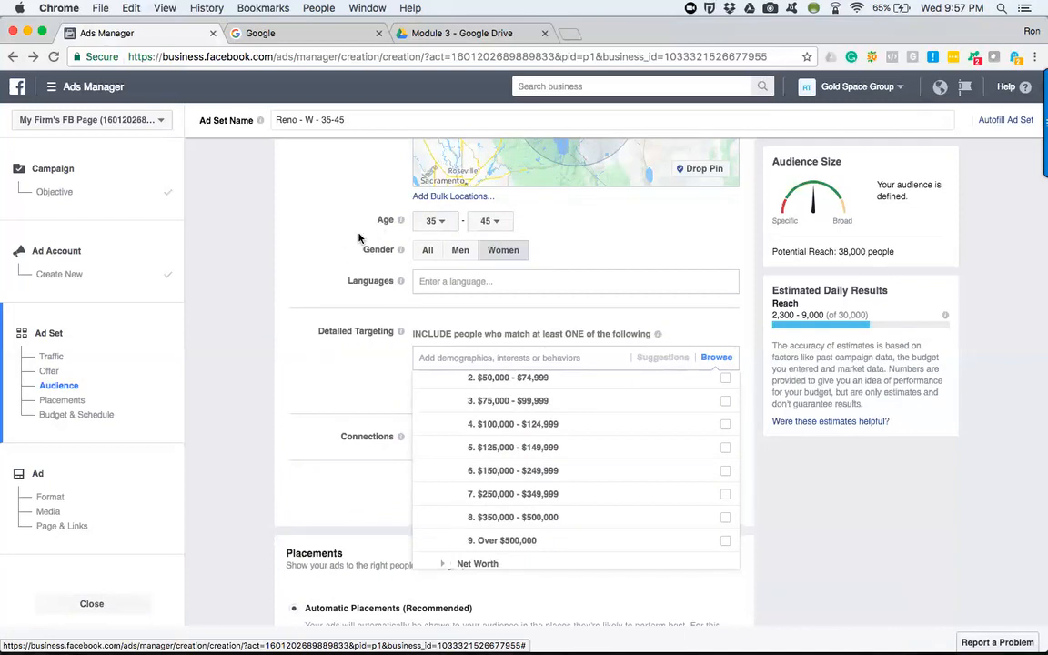
pyautogui.click(518, 357)
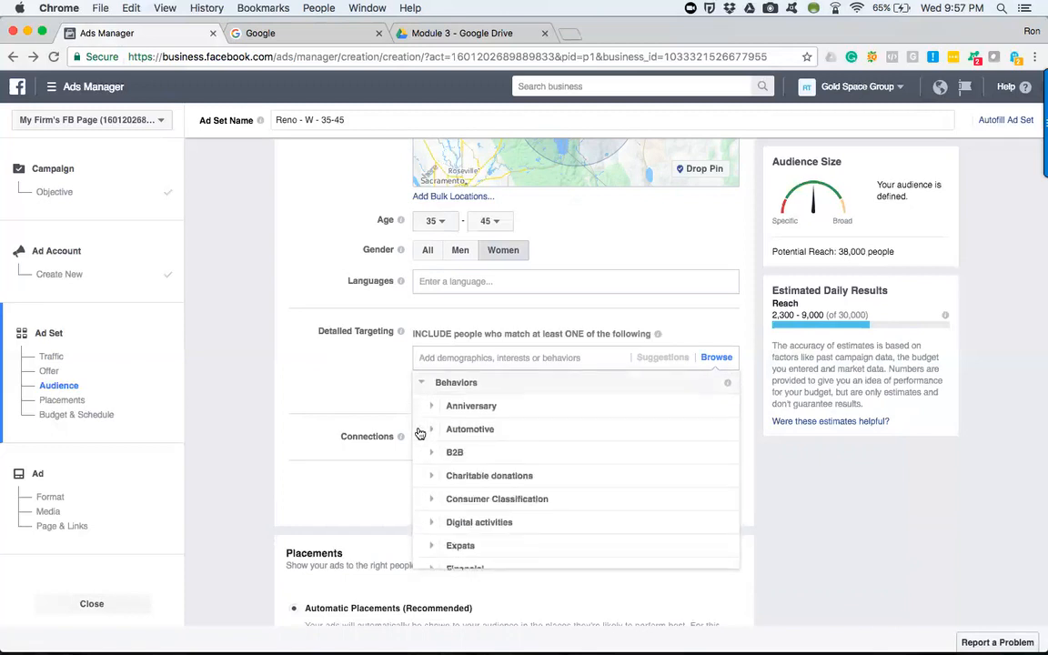
pyautogui.click(431, 406)
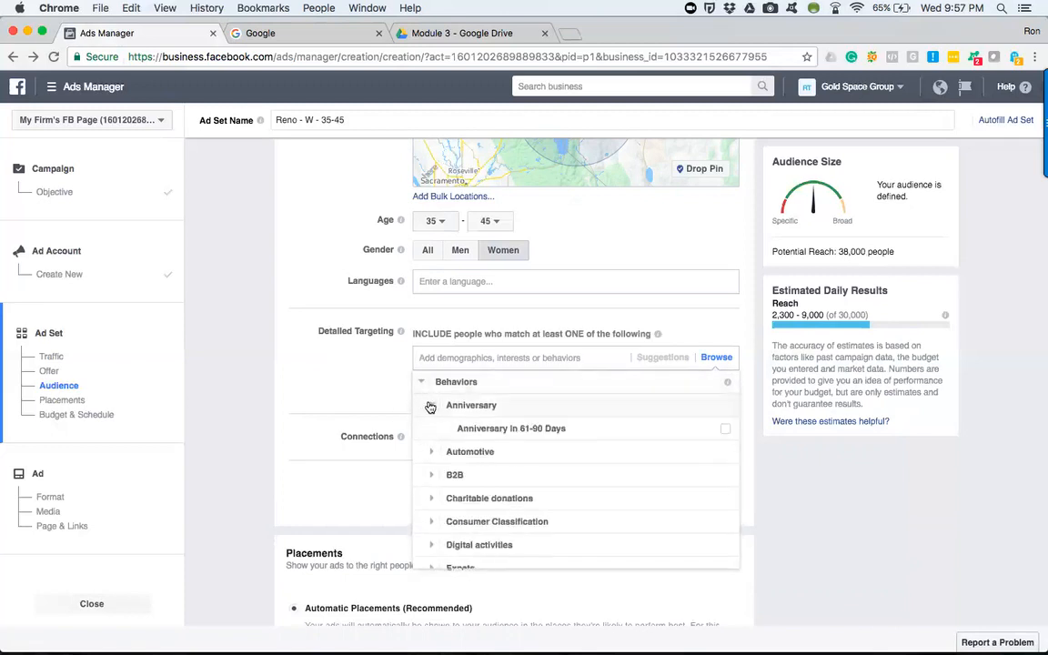
pyautogui.click(420, 381)
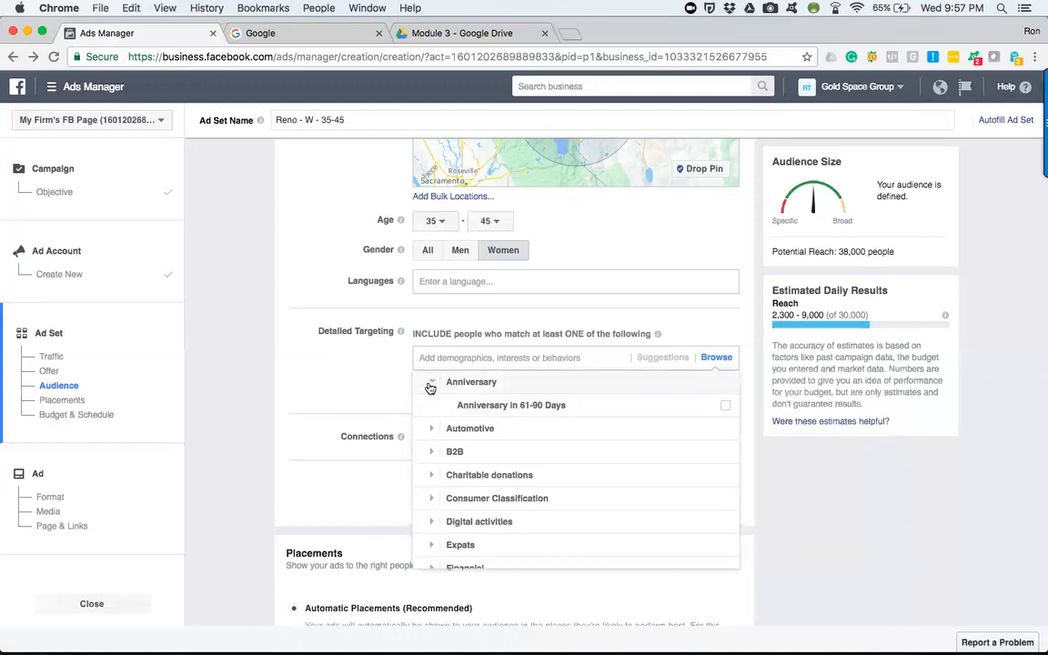
pyautogui.click(431, 382)
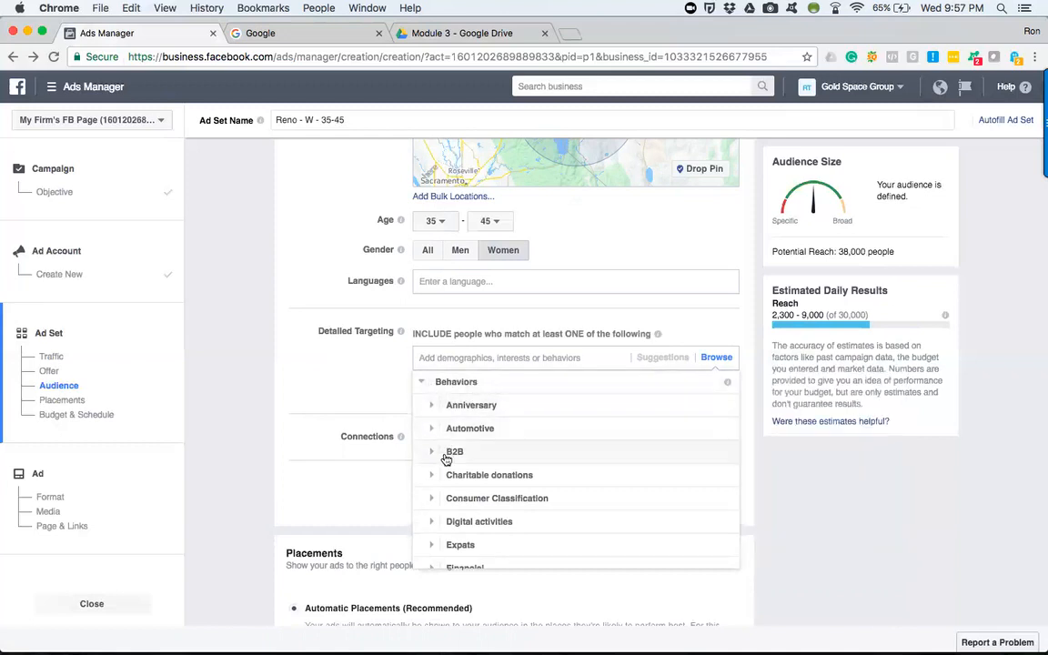
pyautogui.scroll(-3)
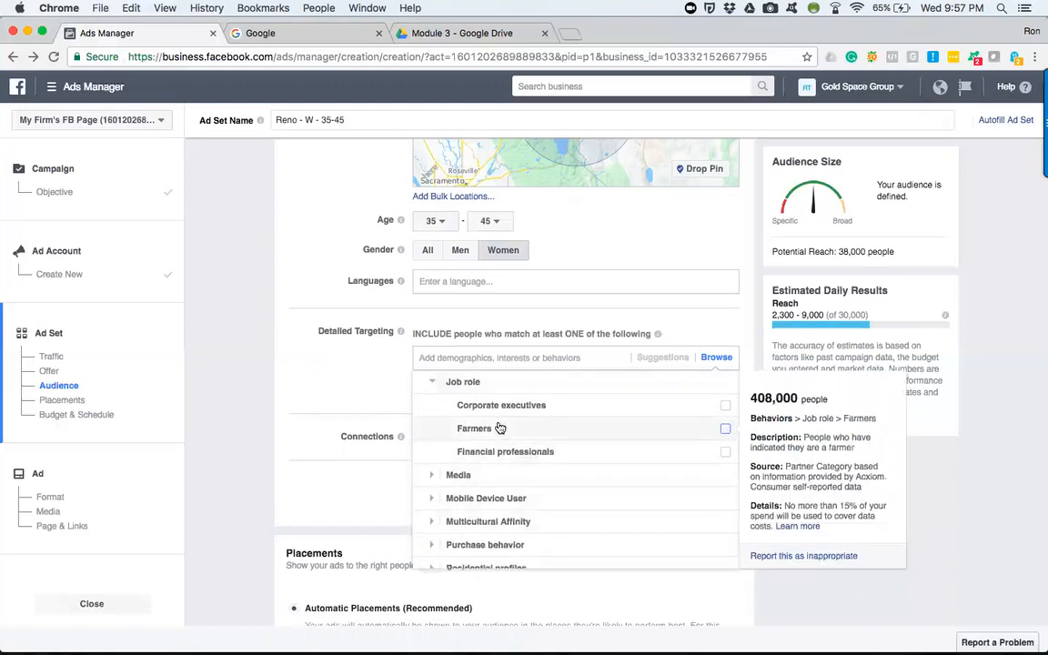
pyautogui.moveTo(501, 404)
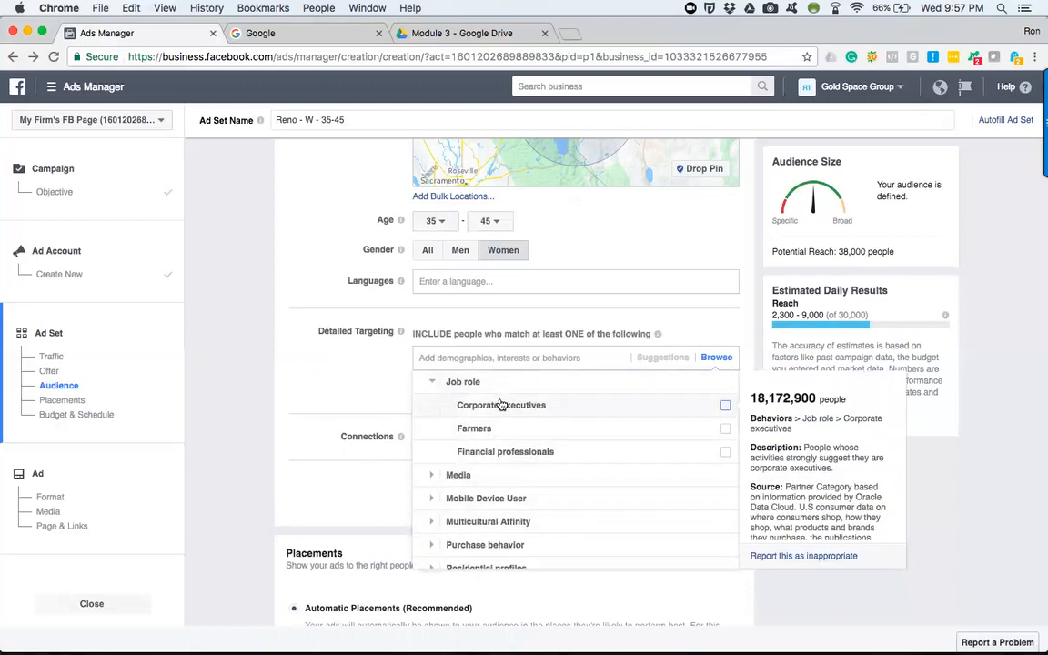
pyautogui.moveTo(446, 389)
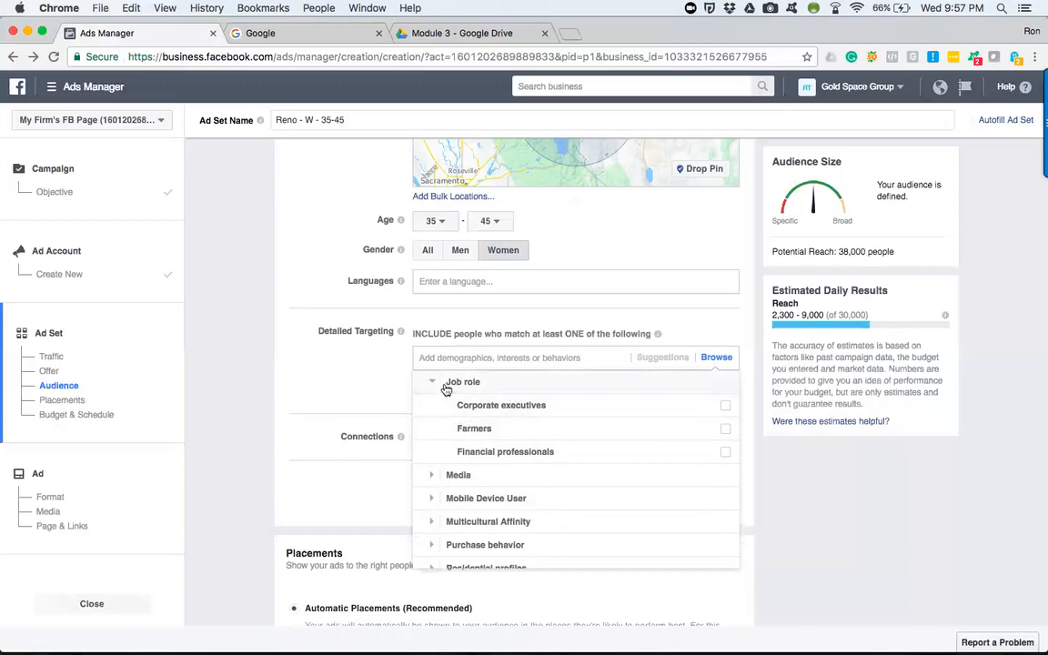
pyautogui.click(462, 381)
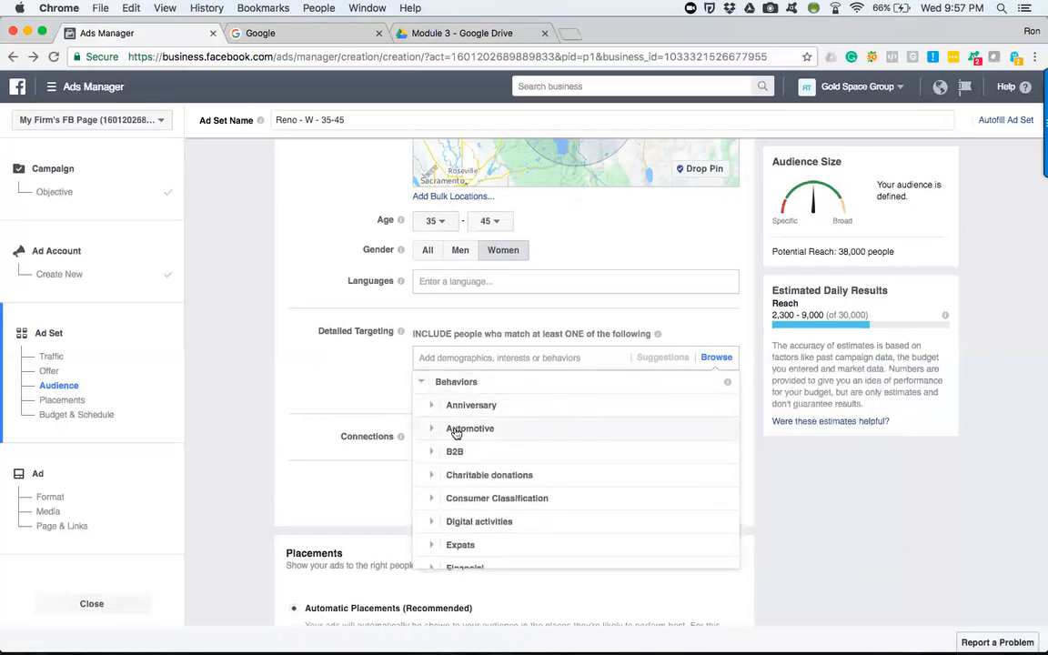
pyautogui.scroll(-3)
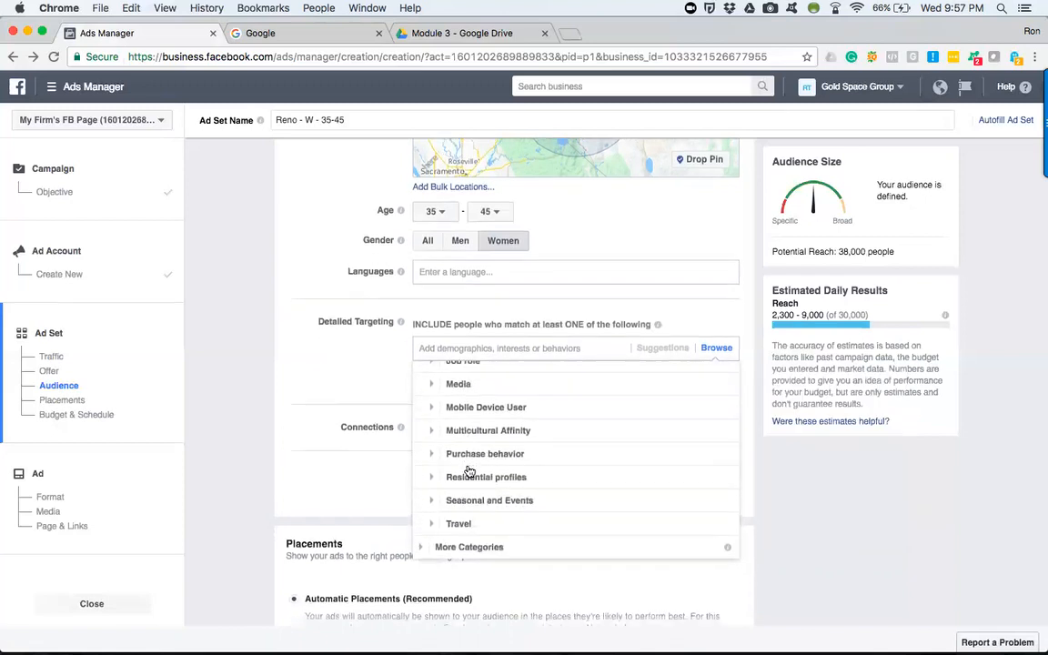
pyautogui.scroll(-3)
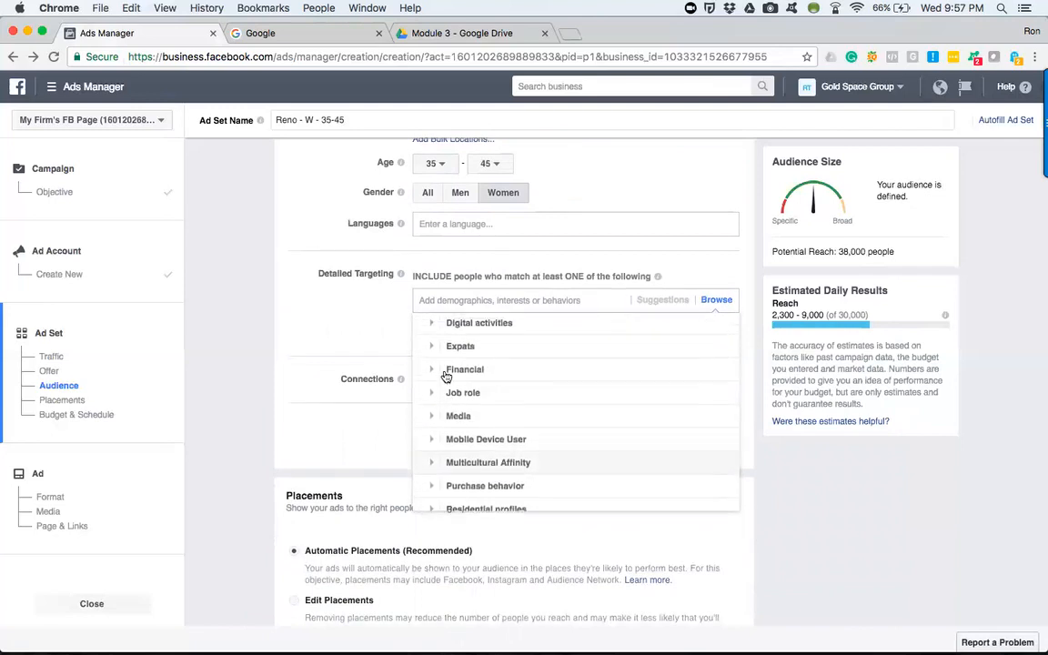
pyautogui.click(431, 358)
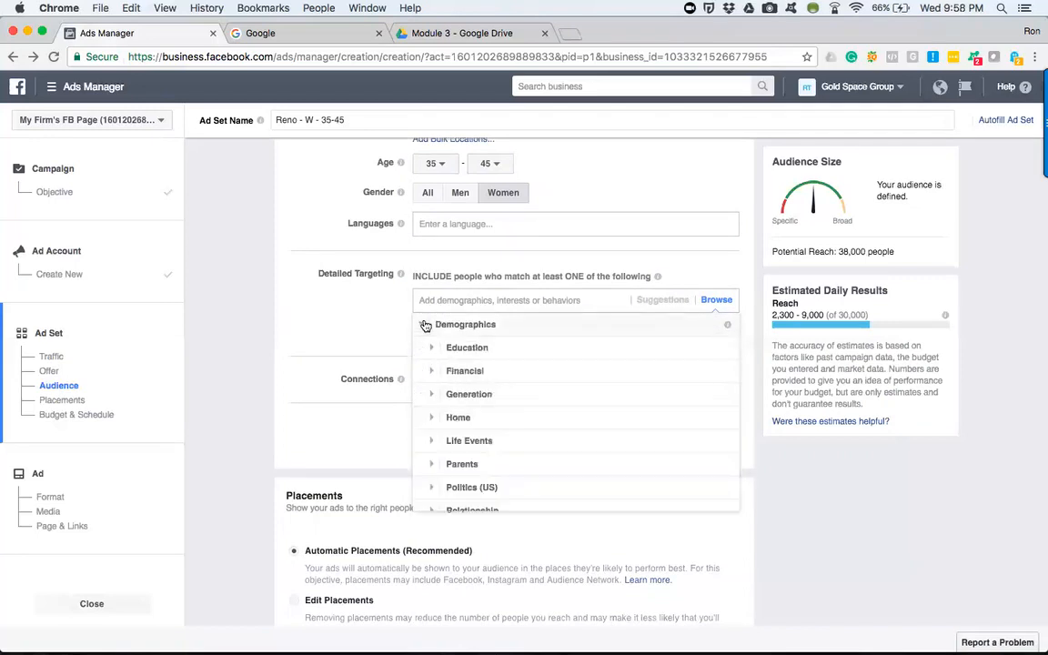
pyautogui.scroll(-3)
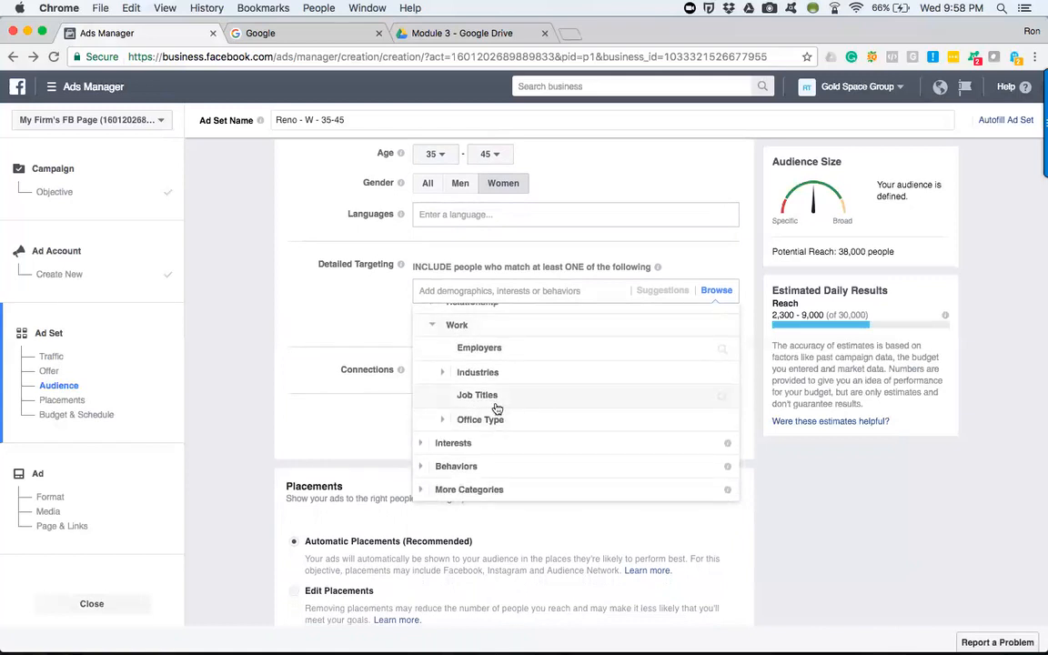
pyautogui.moveTo(491, 405)
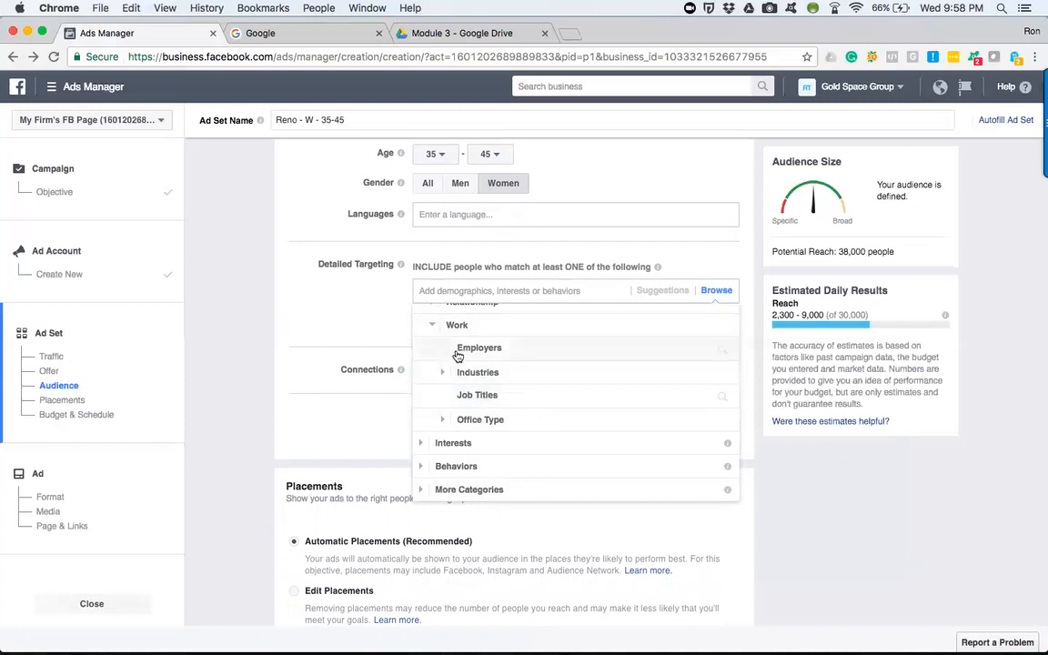
pyautogui.moveTo(666, 351)
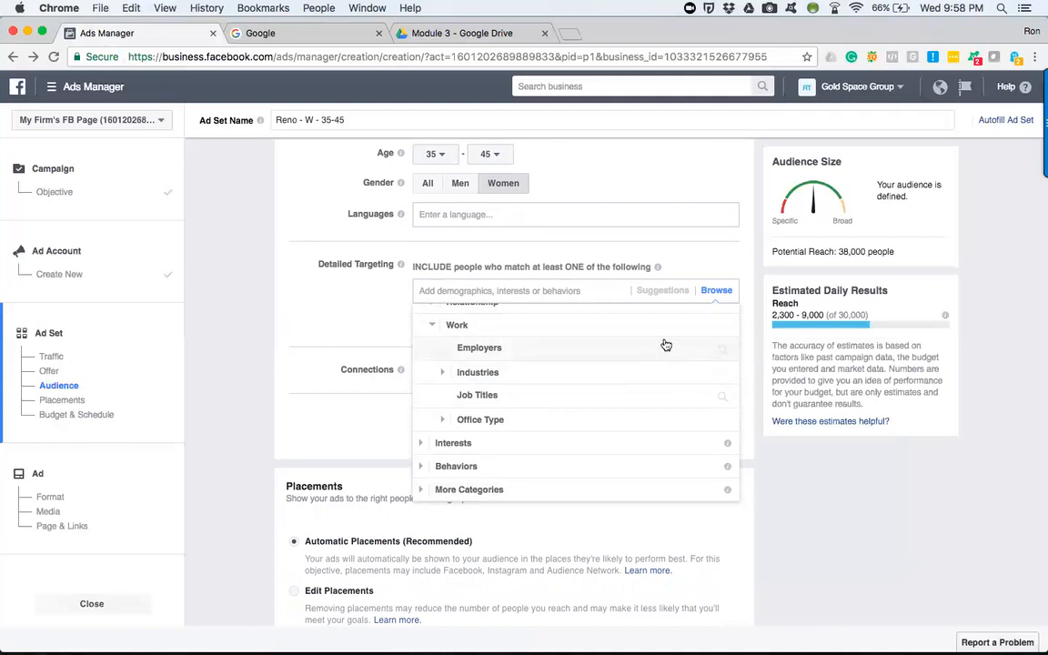
pyautogui.moveTo(483, 355)
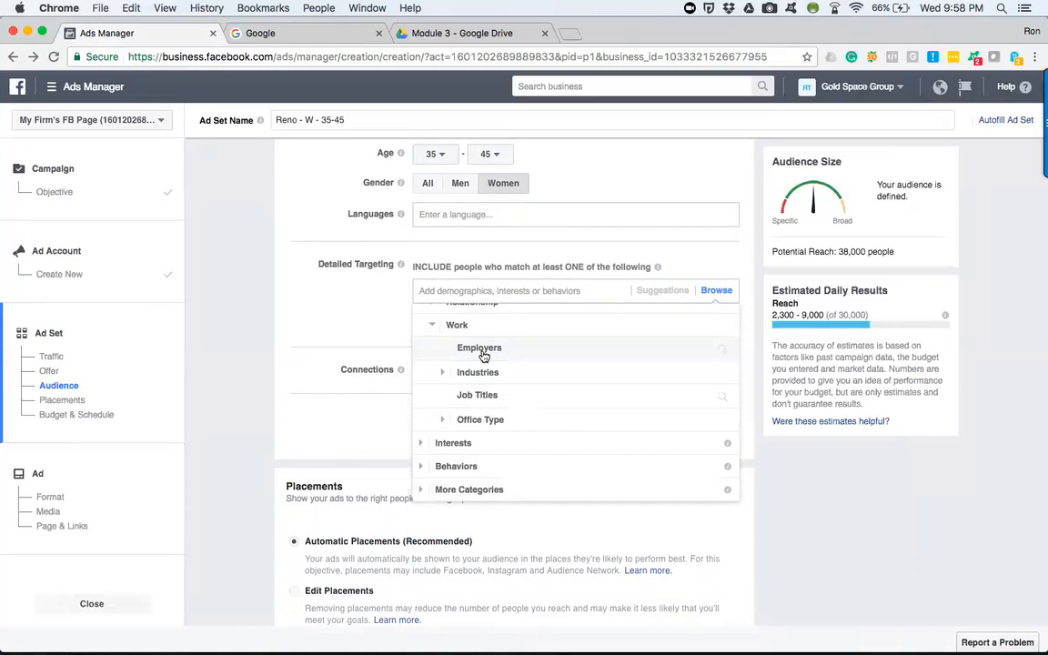
pyautogui.moveTo(709, 375)
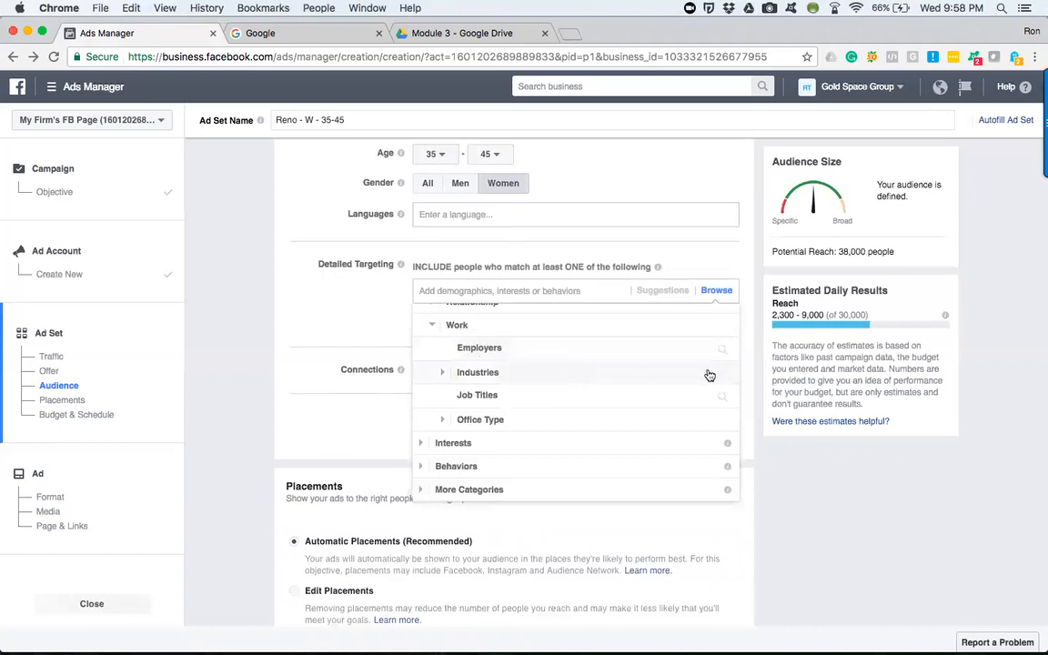
pyautogui.moveTo(670, 352)
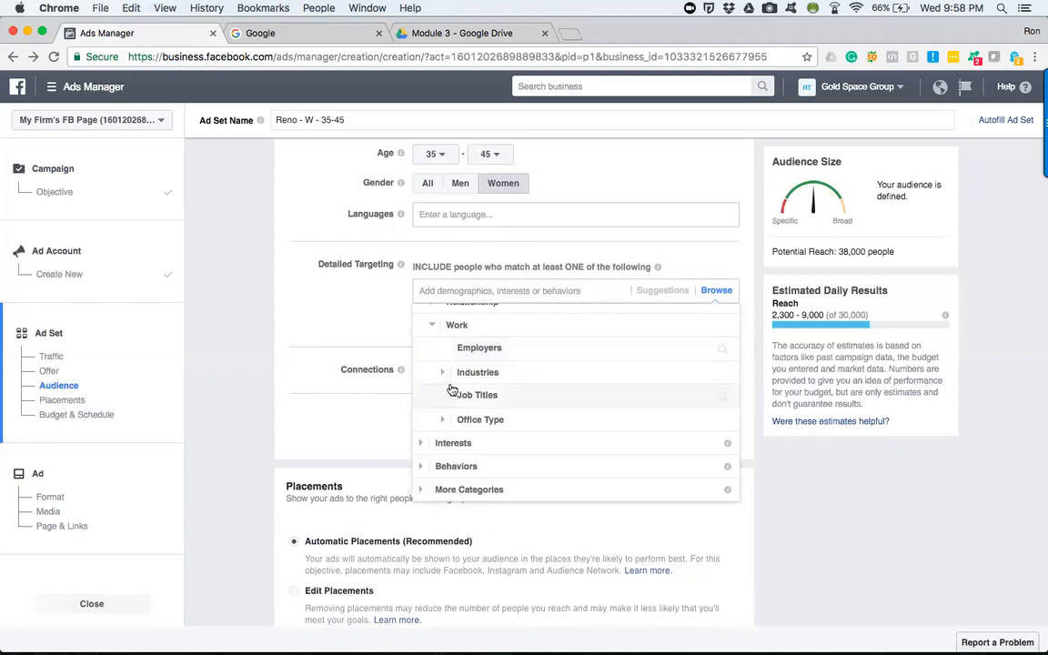
pyautogui.click(442, 371)
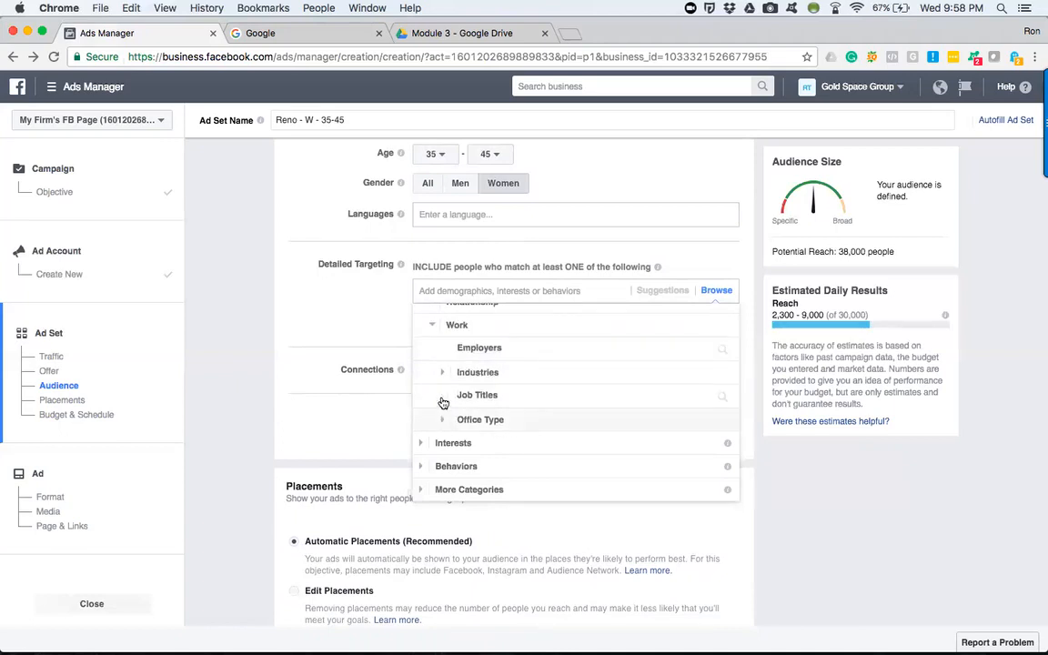
pyautogui.scroll(-3)
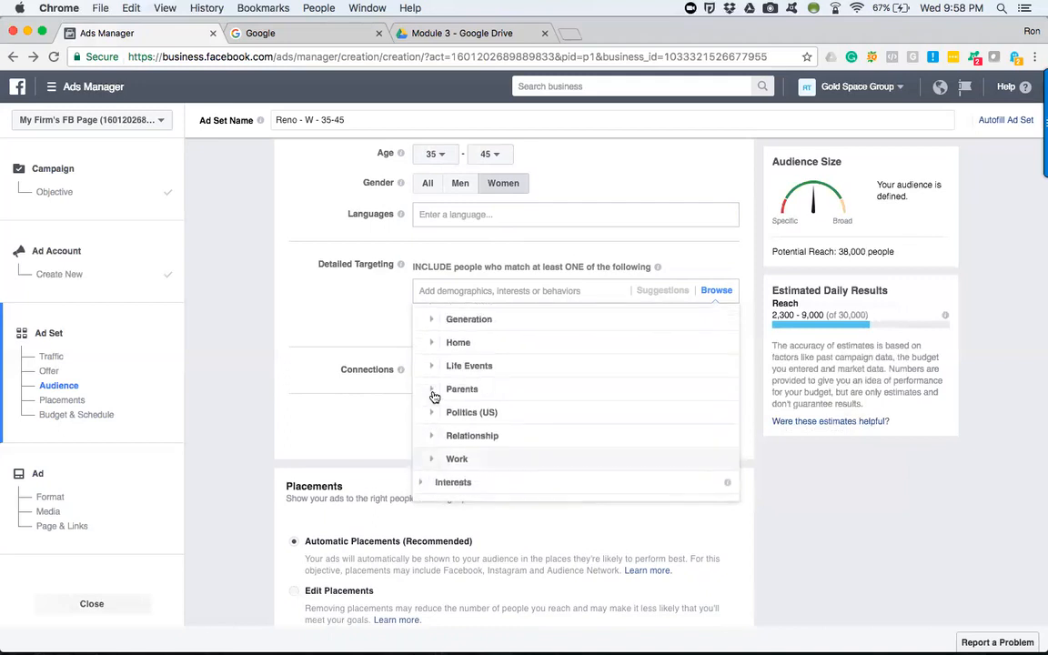
# Add Married to detailed targeting and set gender to All, giving reach 29,000
pyautogui.click(431, 412)
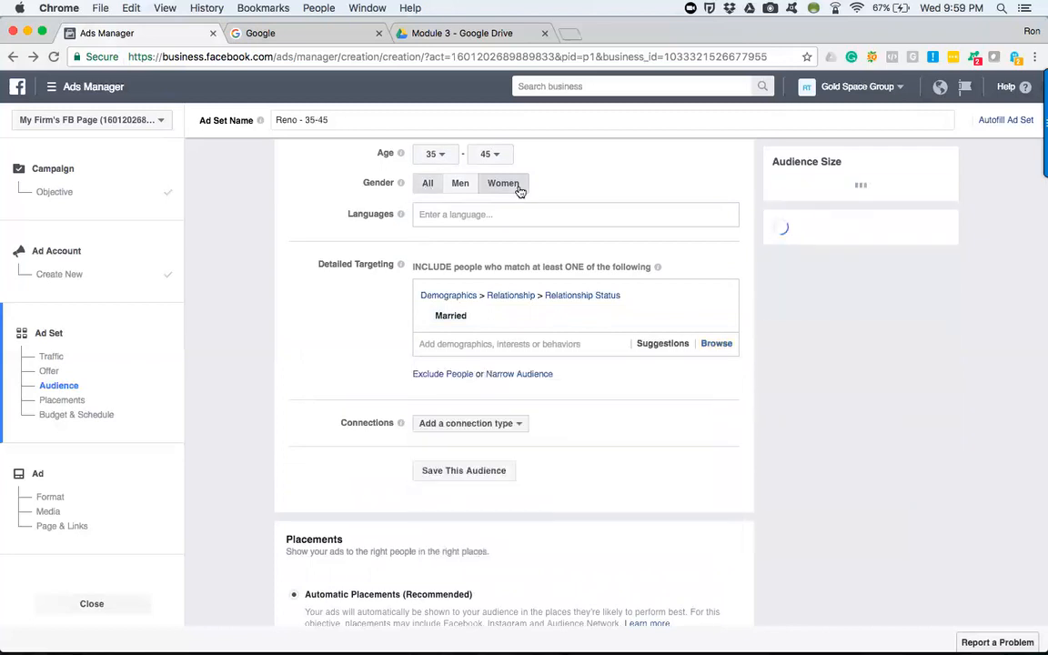
pyautogui.click(427, 183)
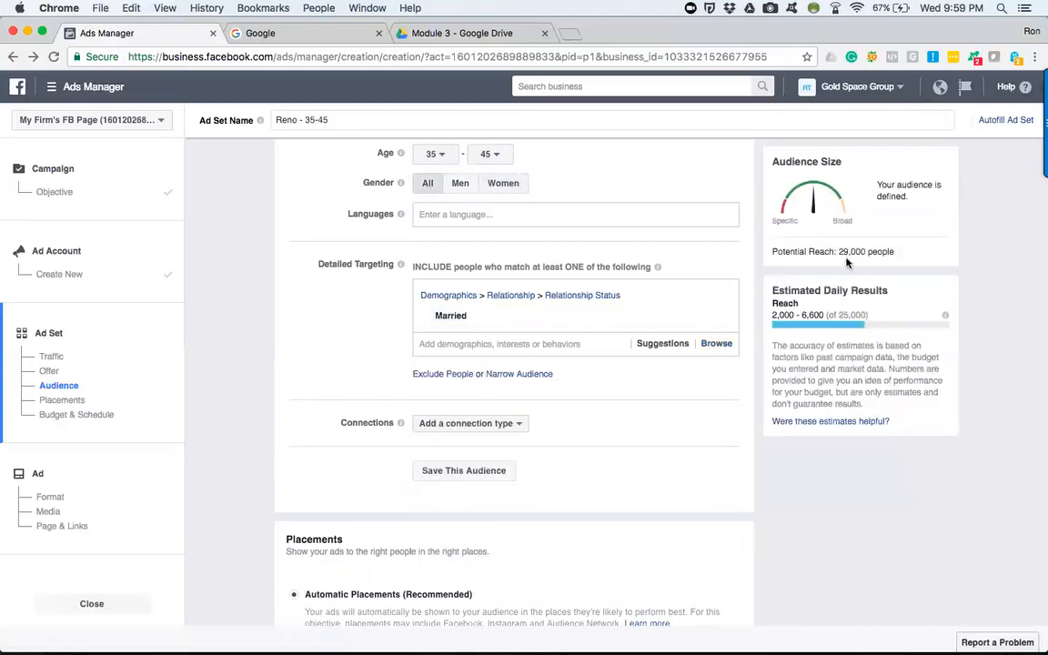
pyautogui.moveTo(361, 264)
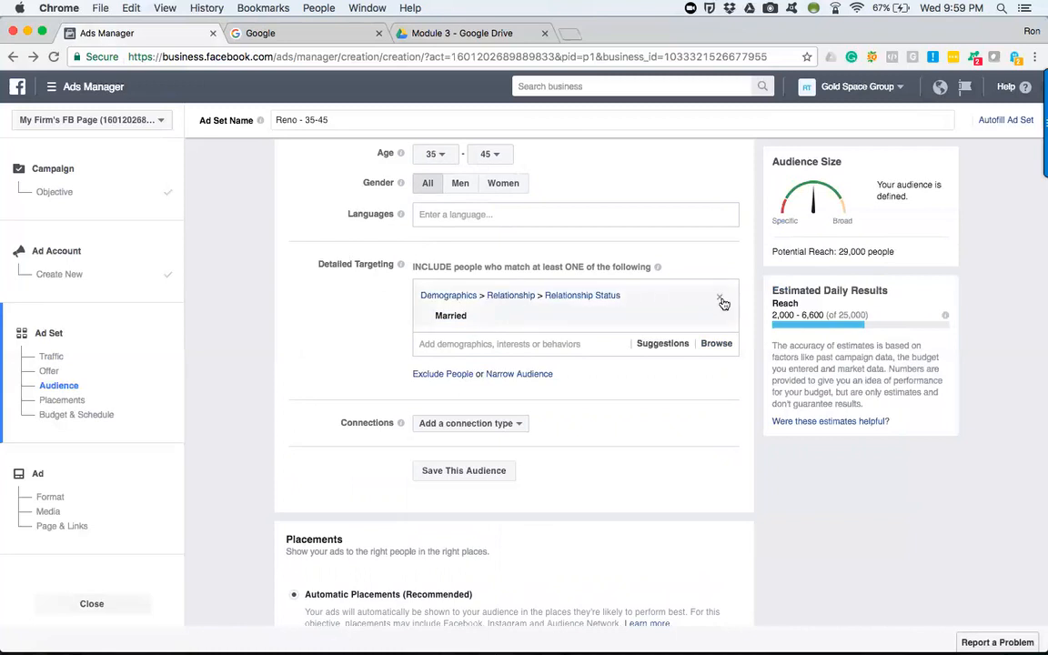
# Remove Married (reach 74,000), then expand and collapse Demographics > Home > Home Type
pyautogui.click(723, 301)
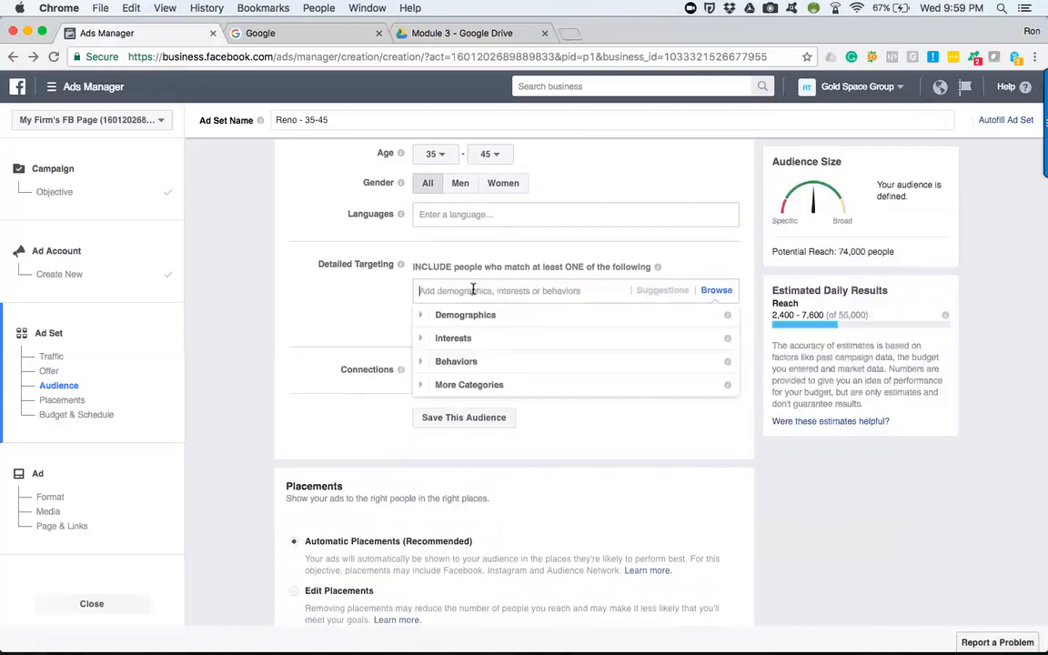
pyautogui.click(464, 313)
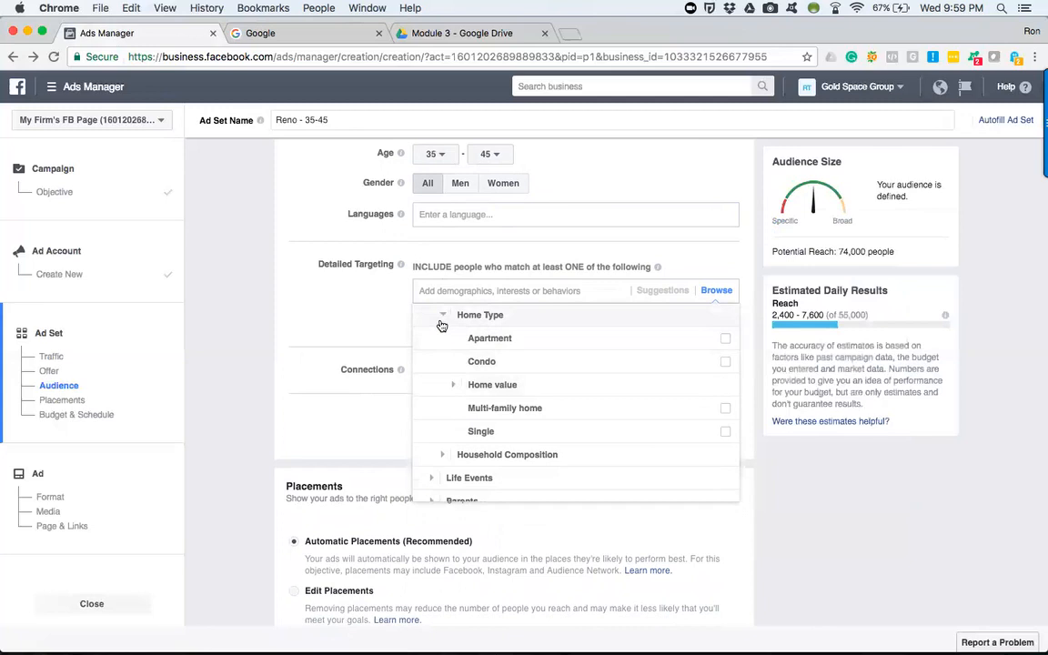
pyautogui.click(421, 315)
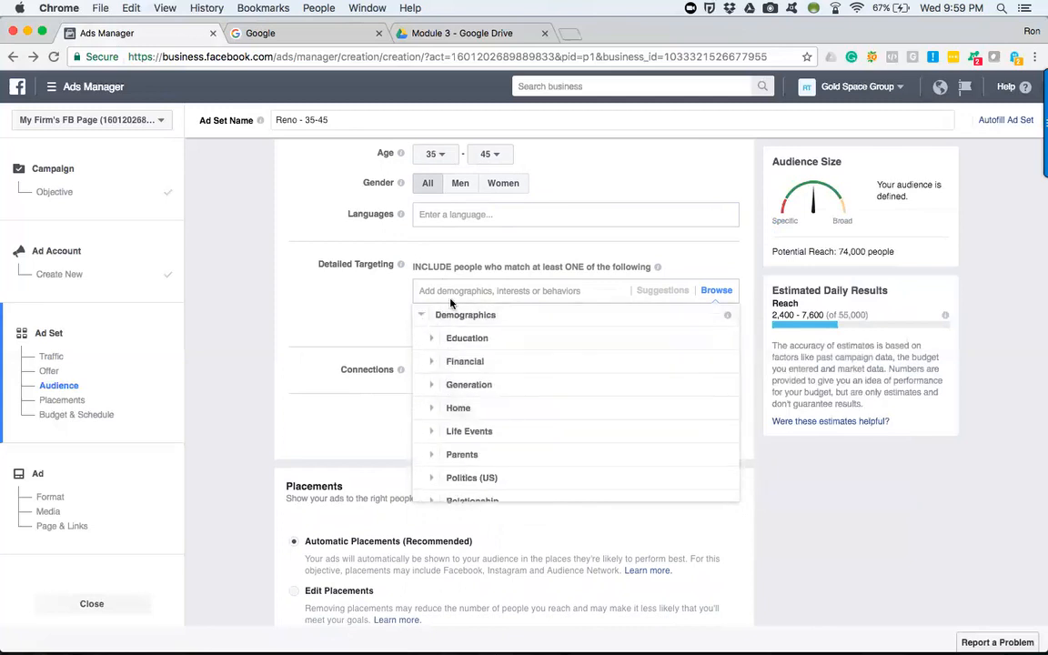
pyautogui.write('home owners')
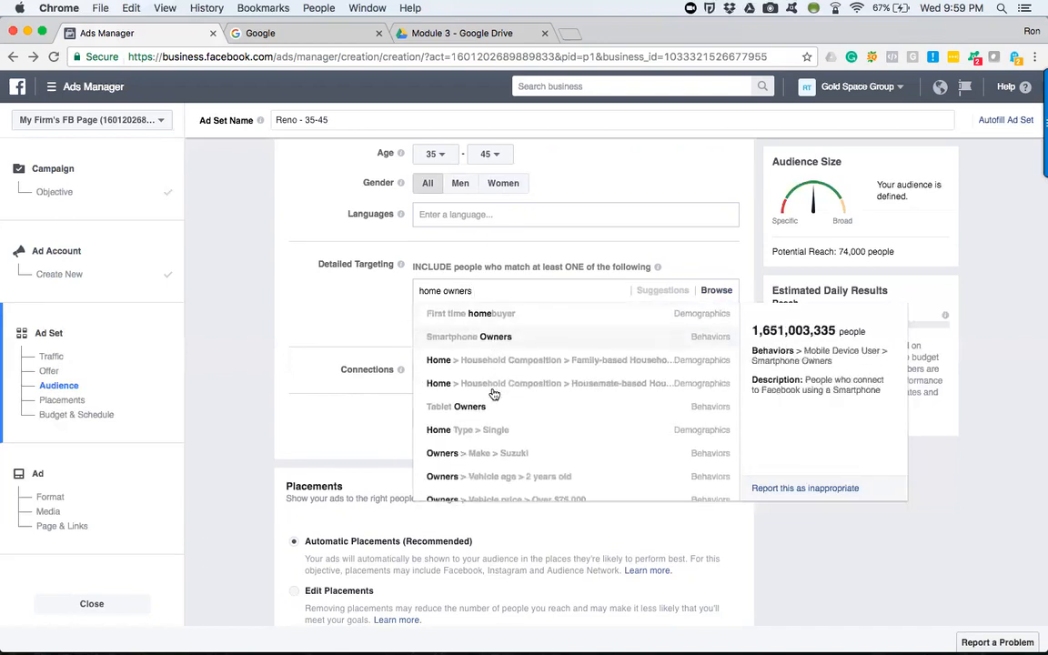
pyautogui.scroll(-3)
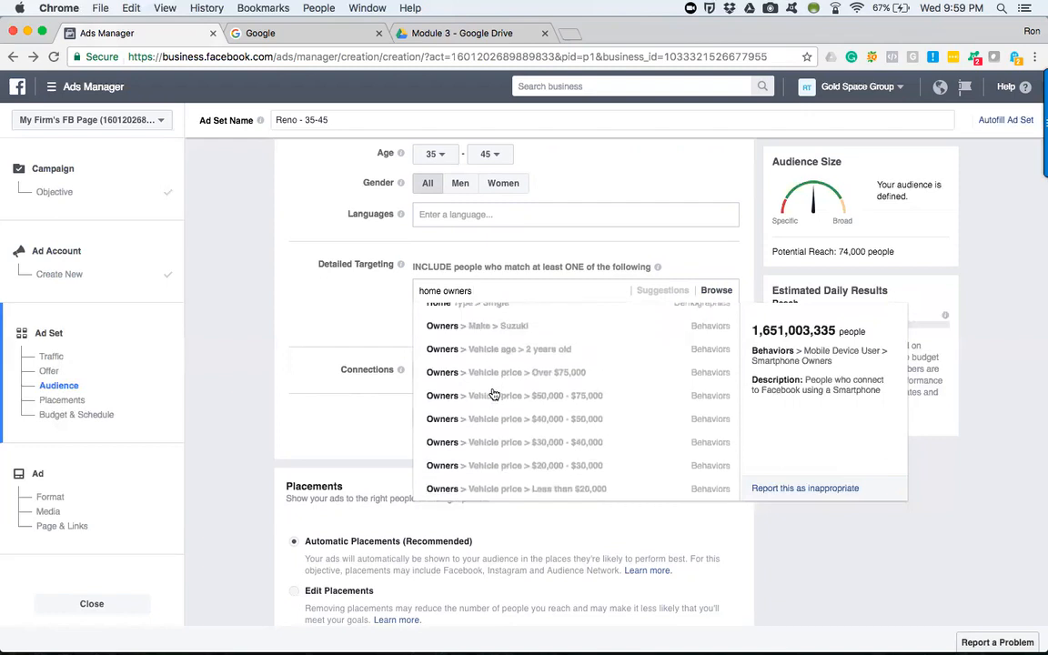
pyautogui.scroll(-3)
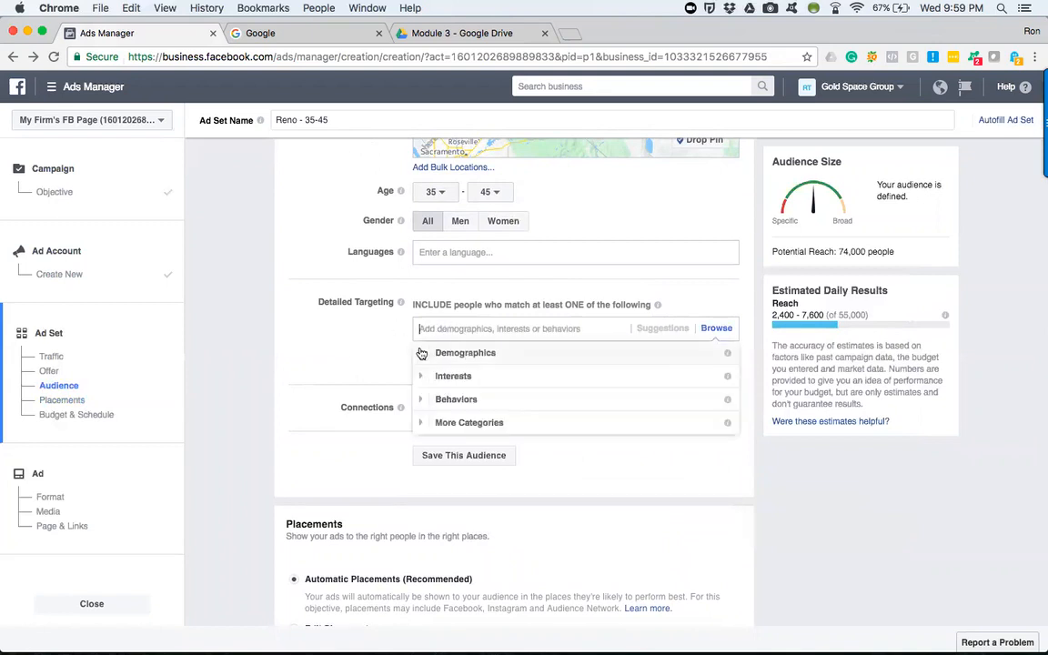
# Expand Demographics, scroll through Education, Financial, Generation and Home, then reopen it
pyautogui.click(464, 353)
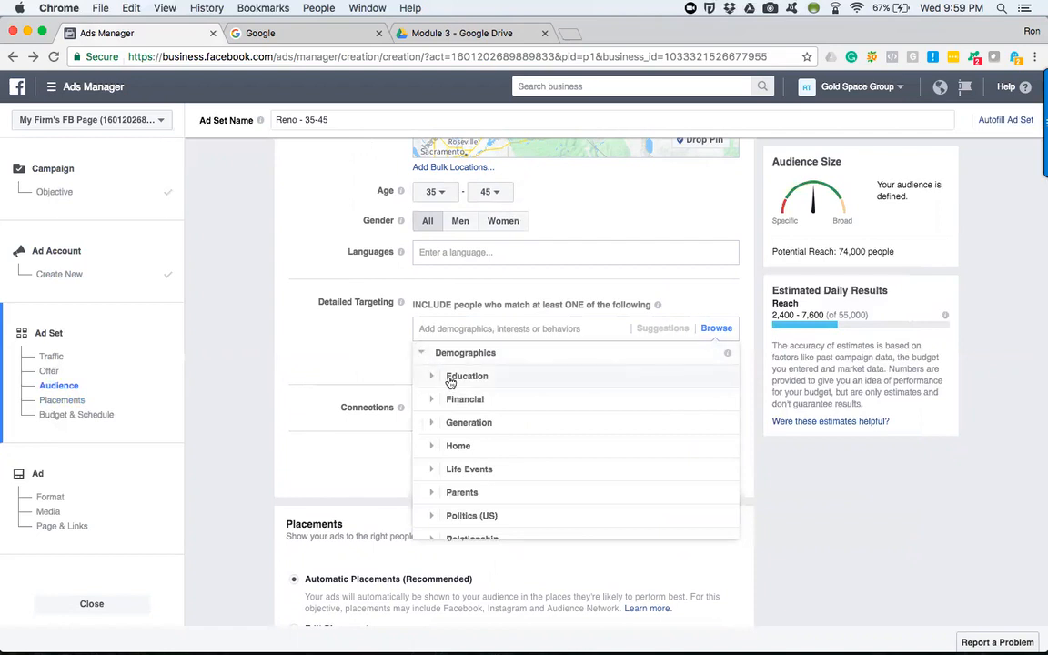
pyautogui.scroll(-3)
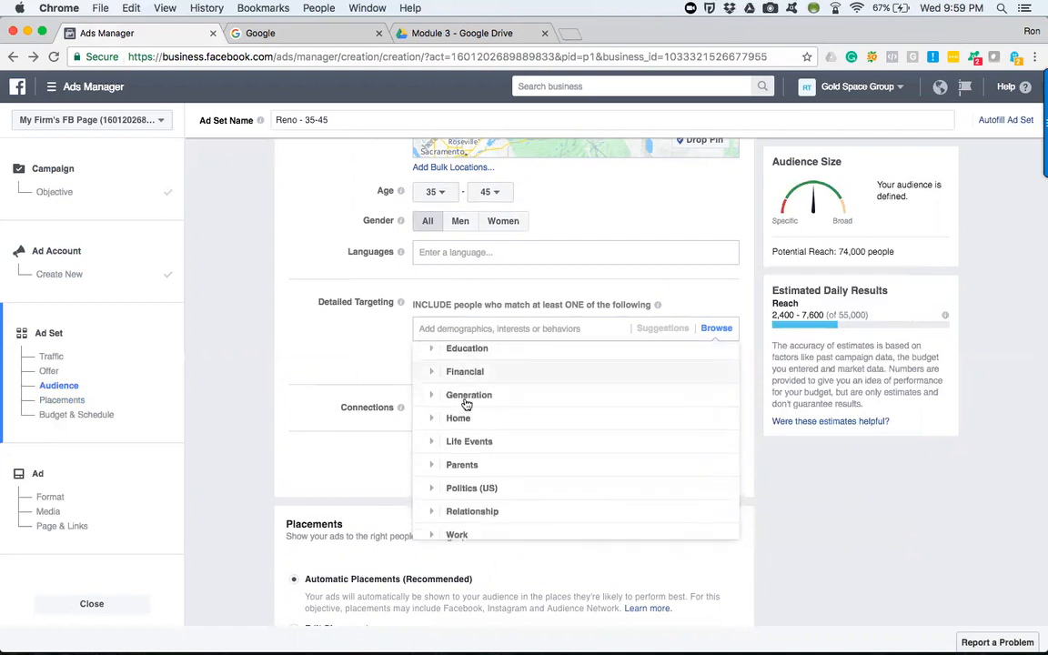
pyautogui.scroll(-3)
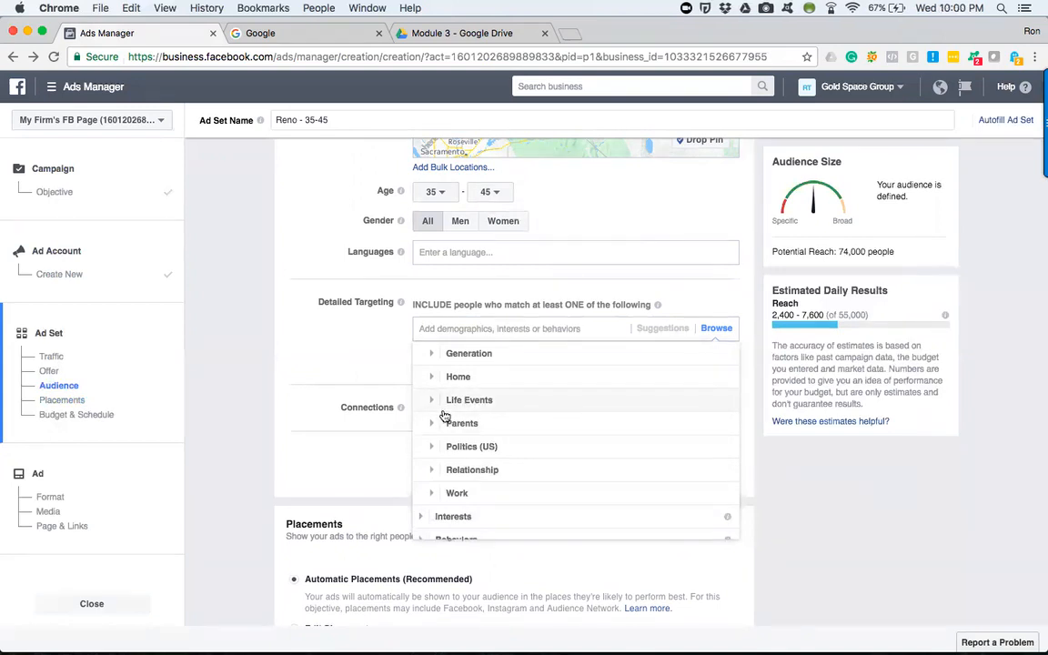
pyautogui.moveTo(364, 361)
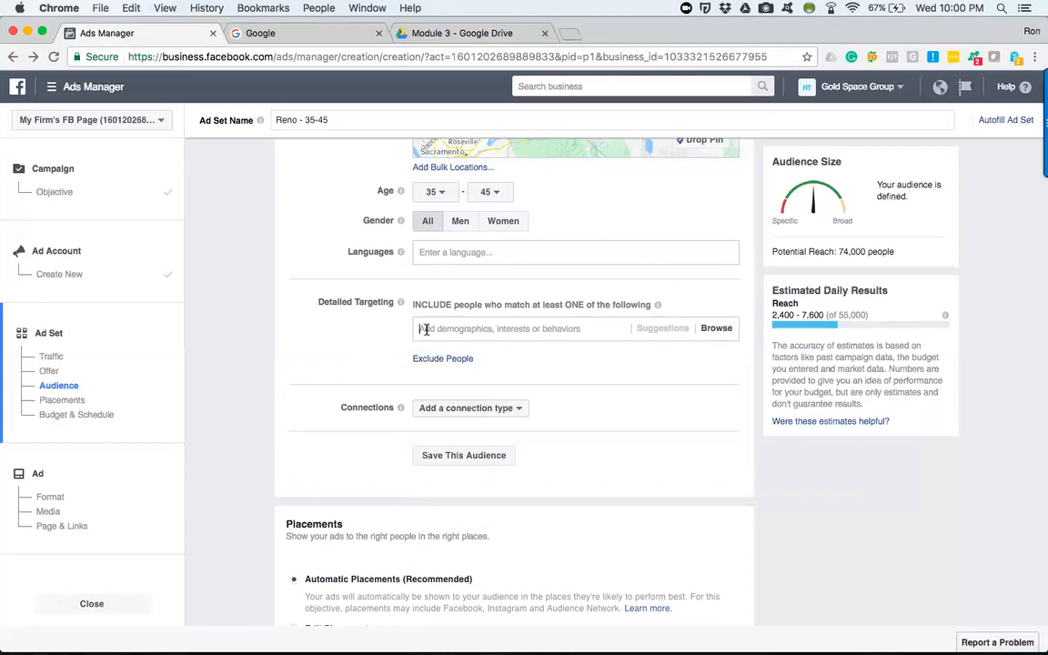
pyautogui.click(716, 328)
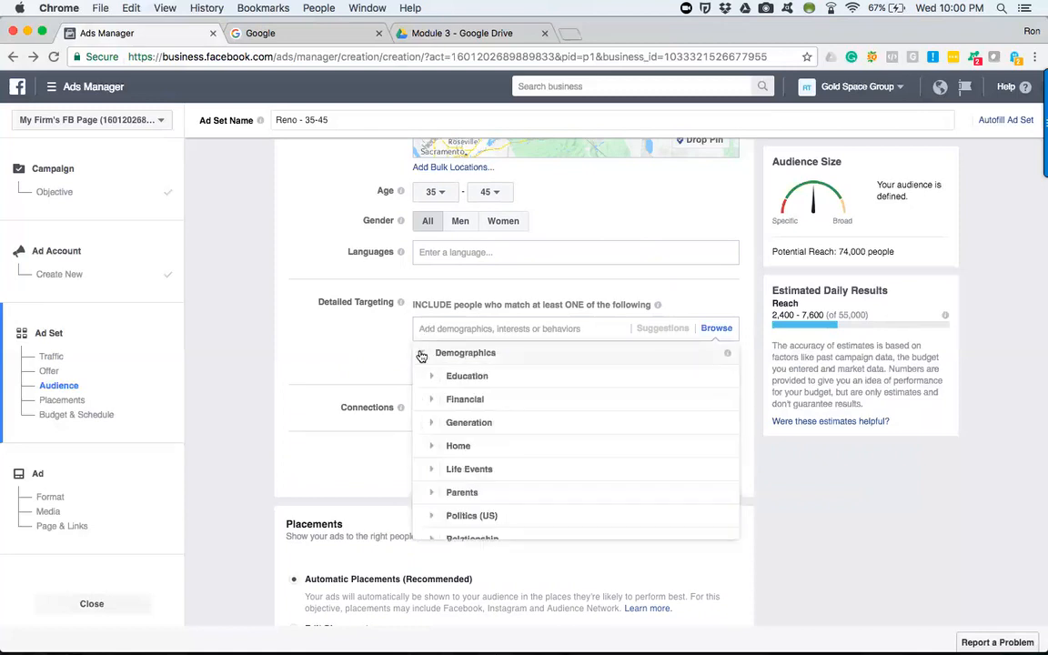